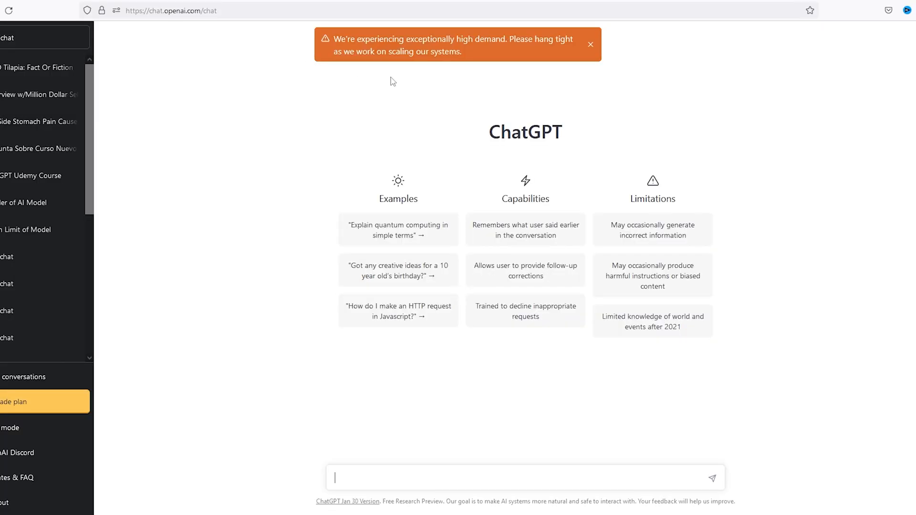
# Ask ChatGPT what basic lessons kids age 3-5 need, then how to make a coloring book from idea #4.
pyautogui.write('what are some basic lessons')
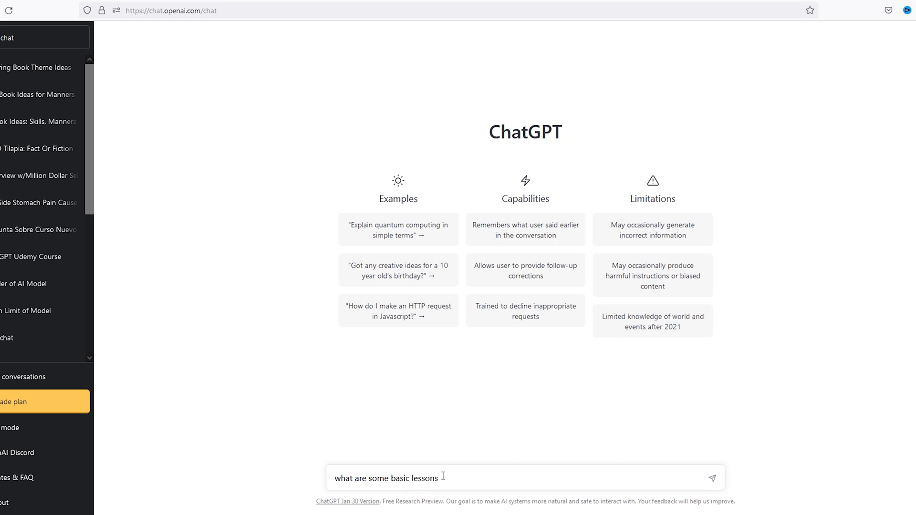
pyautogui.write('that kids a')
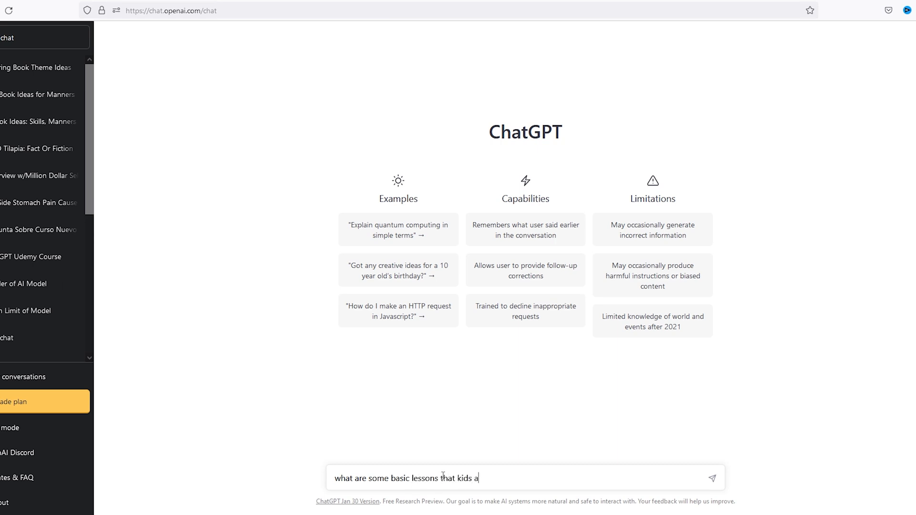
pyautogui.write('g')
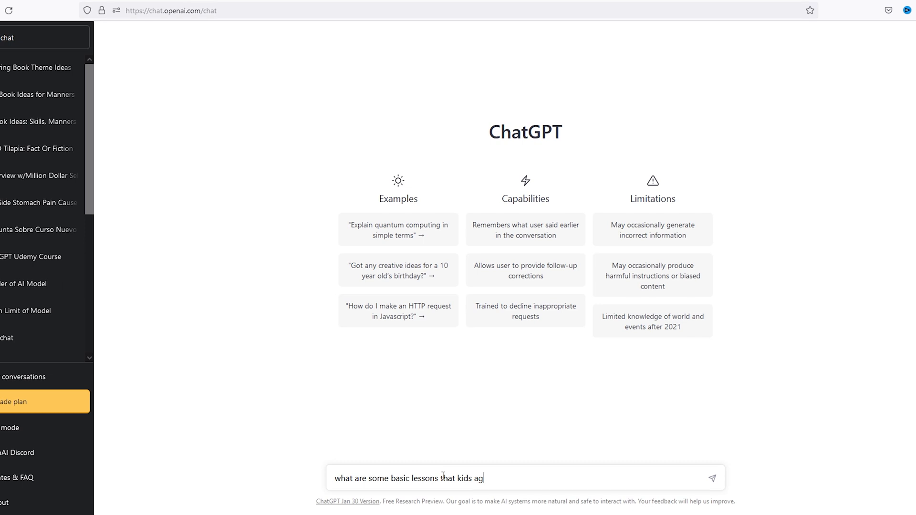
pyautogui.write('e3-5 n')
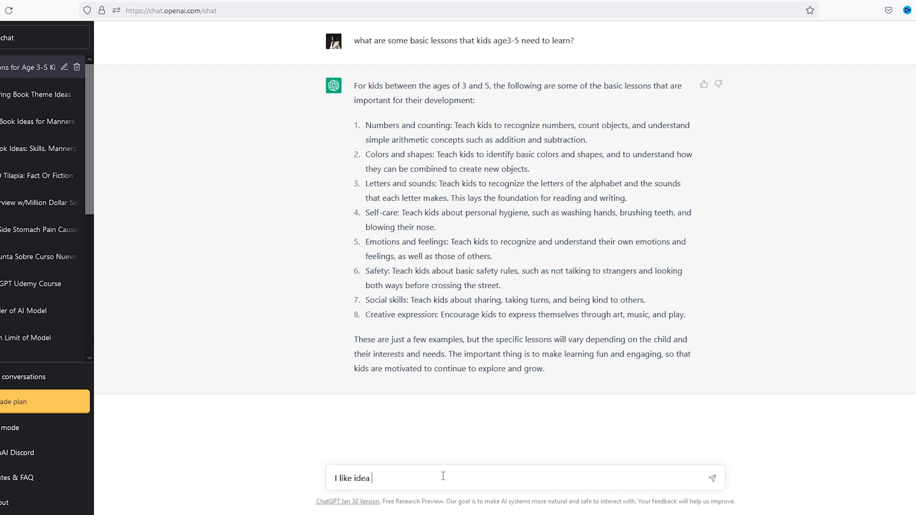
pyautogui.write('#4')
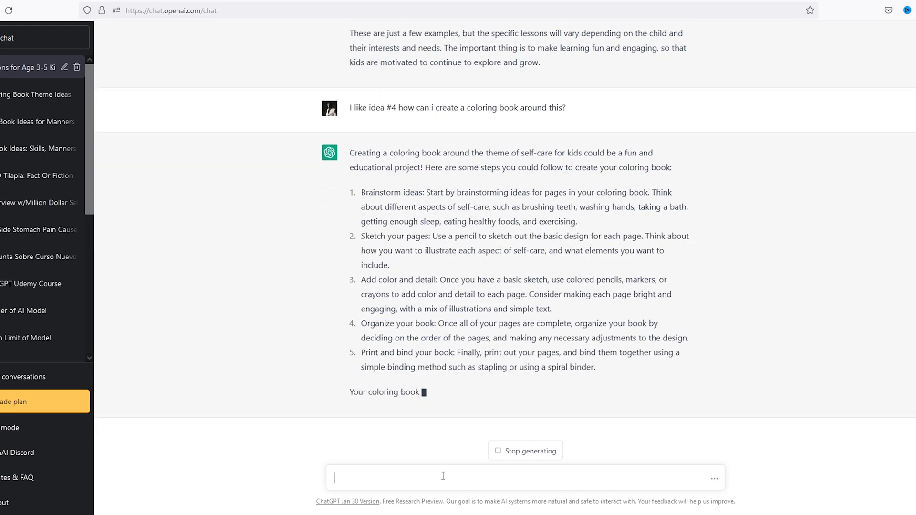
# Ask ChatGPT to help brainstorm this coloring book and receive the eight page ideas.
pyautogui.write('help me')
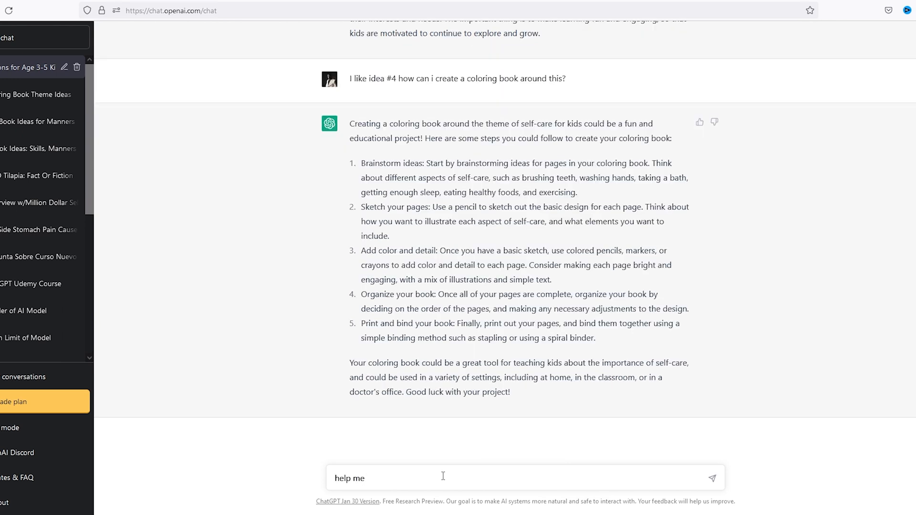
pyautogui.write('brainstorm')
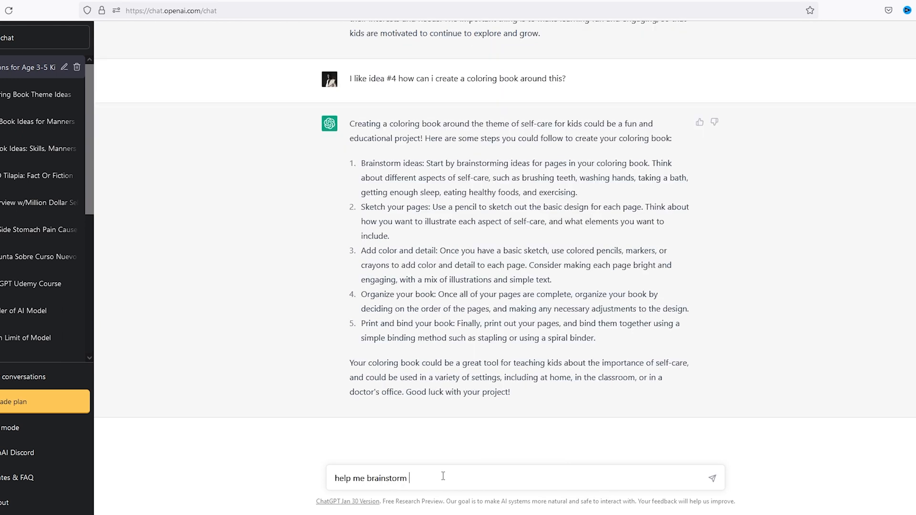
pyautogui.write('this colo')
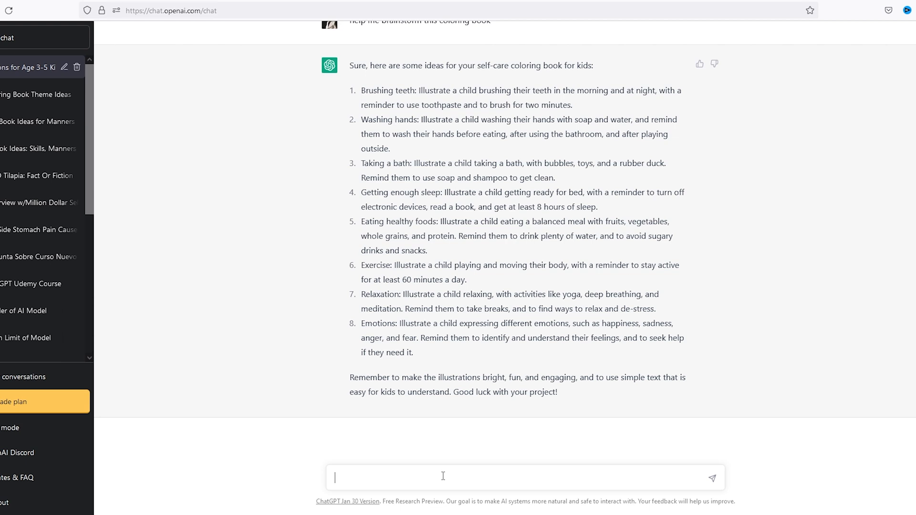
pyautogui.moveTo(475, 418)
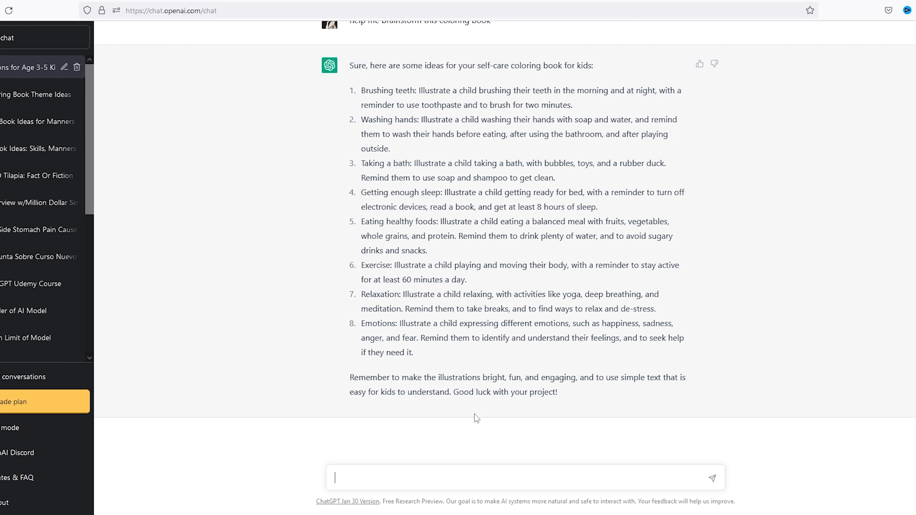
pyautogui.moveTo(395, 290)
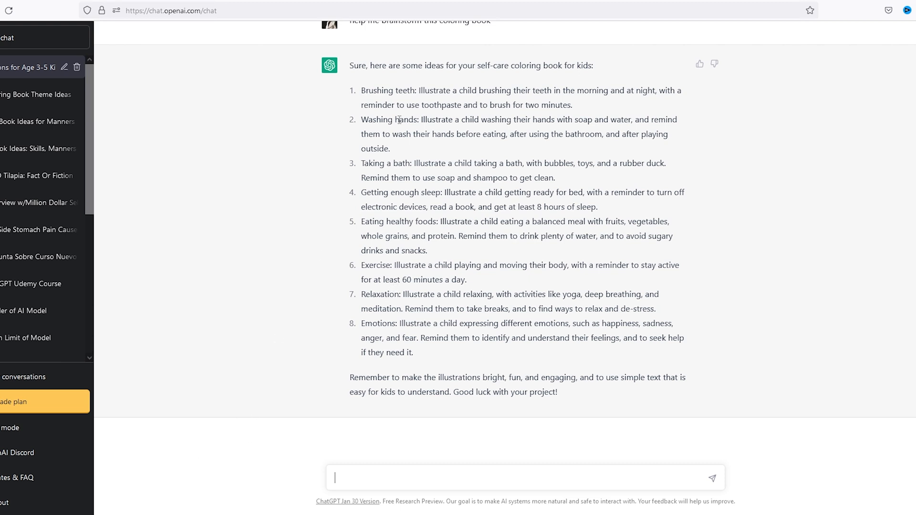
pyautogui.moveTo(379, 80)
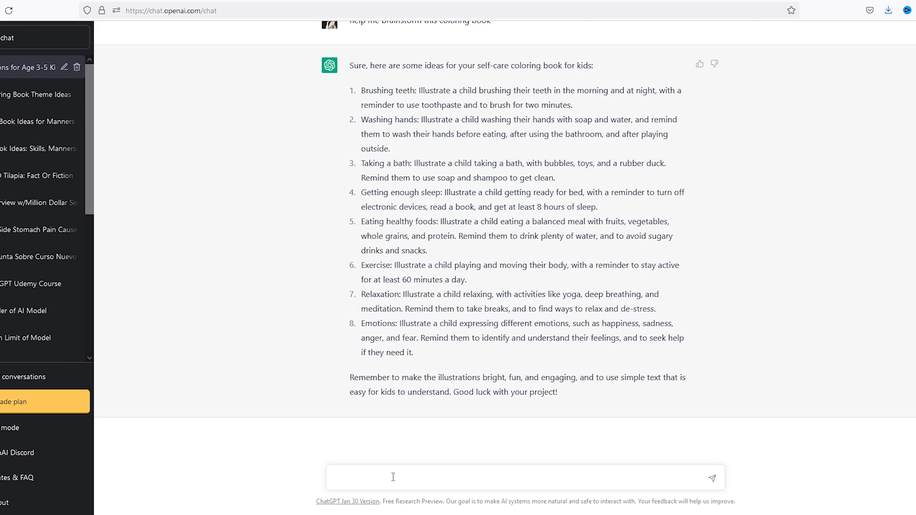
# Ask ChatGPT to create a book name and describe what the cover for option 1 could look like.
pyautogui.write('create a n')
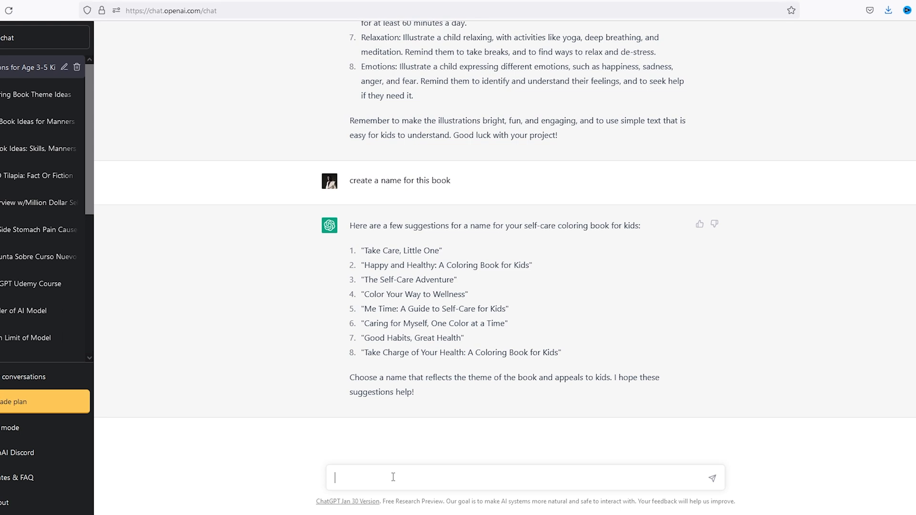
pyautogui.write('what c')
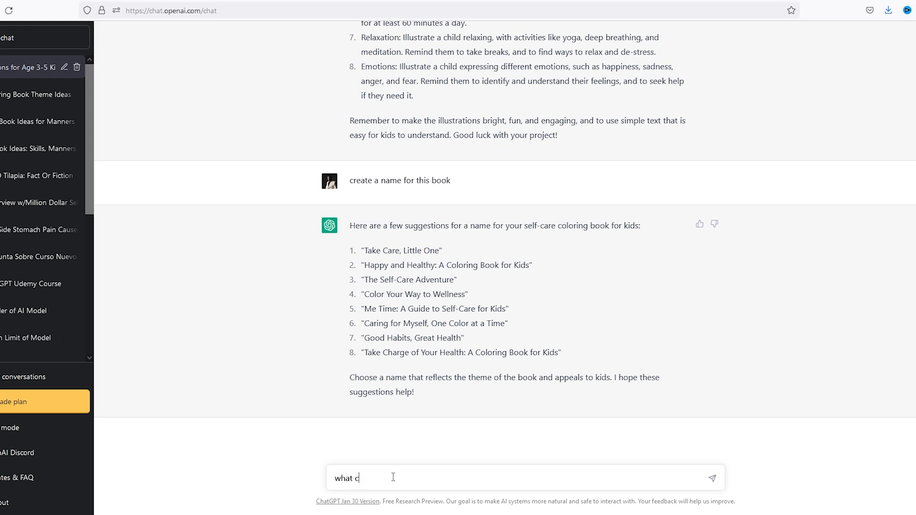
pyautogui.write('ould the cover look like')
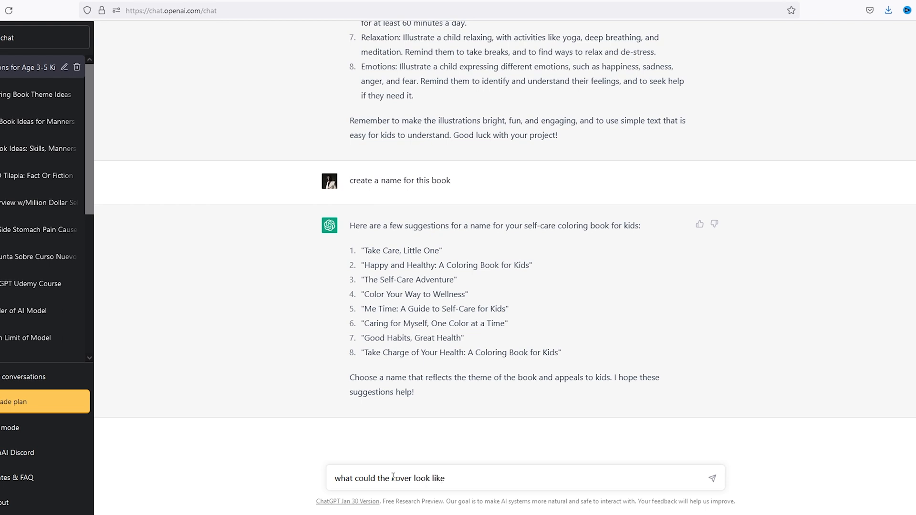
pyautogui.write('for optio')
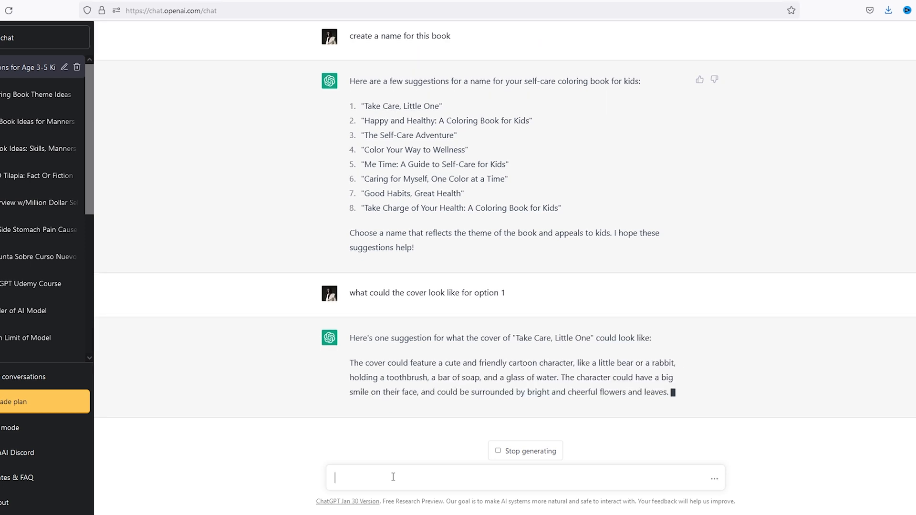
# Ask ChatGPT to write the text for each coloring book page and review the answer.
pyautogui.write('please write ou')
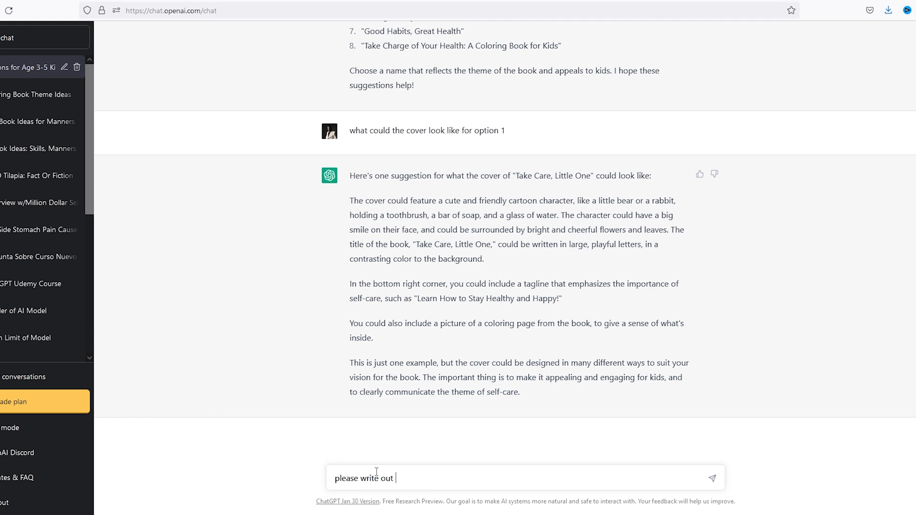
pyautogui.write('the coloring b')
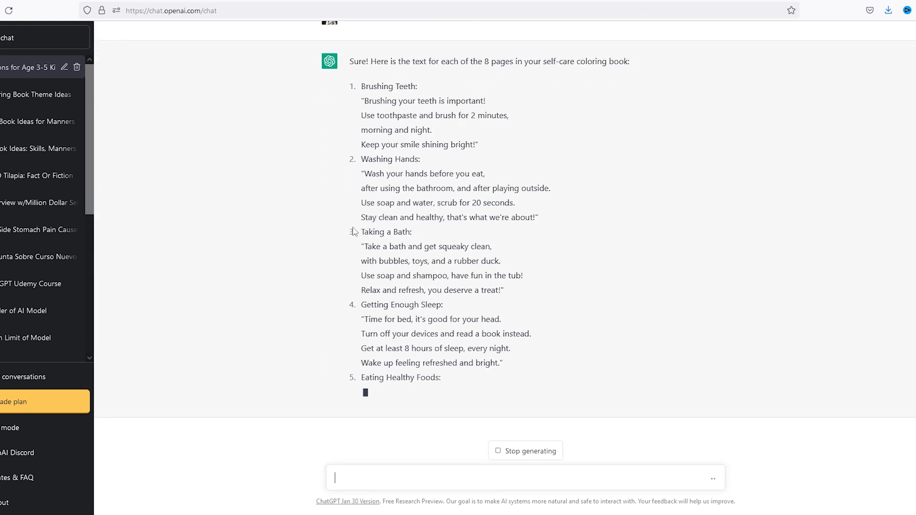
pyautogui.scroll(-3)
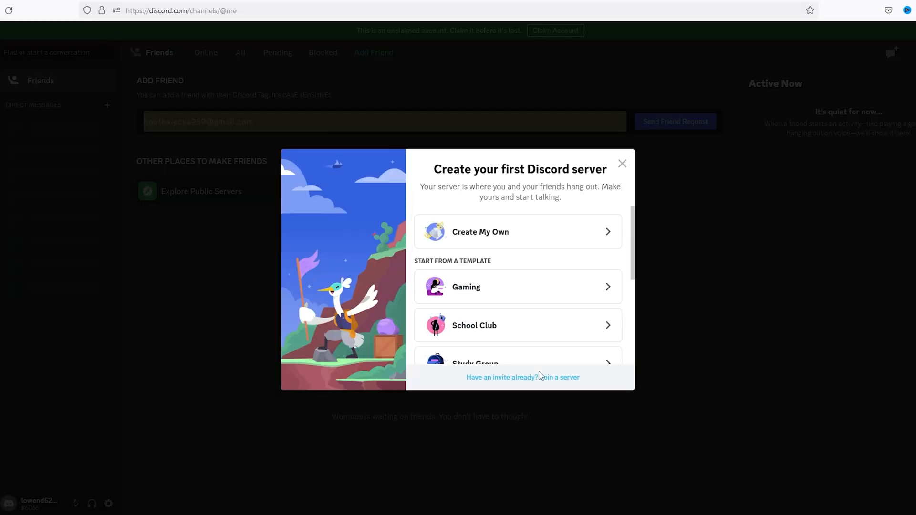
# Skip the first-server setup and continue to the Finish signing up form in Discord.
pyautogui.click(555, 30)
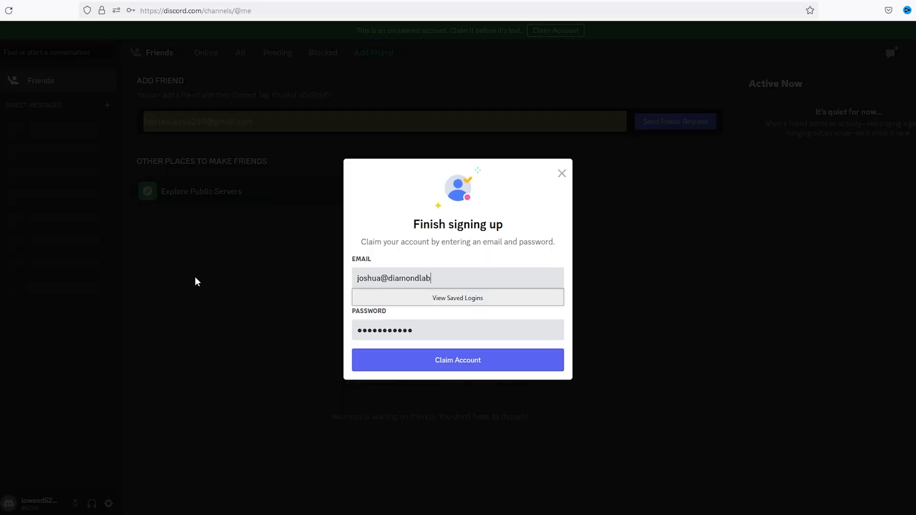
pyautogui.click(457, 360)
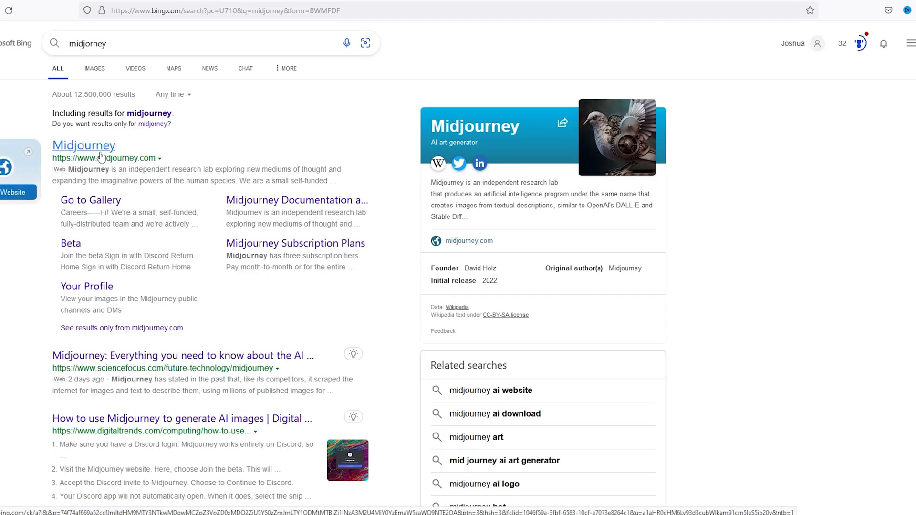
# Join the Midjourney beta from its website and accept the Discord server invitation with the human check.
pyautogui.click(84, 145)
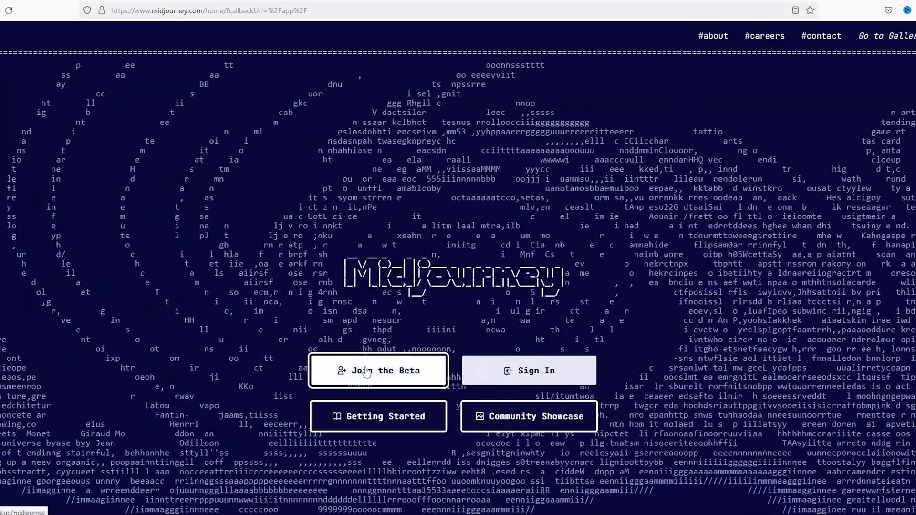
pyautogui.click(378, 370)
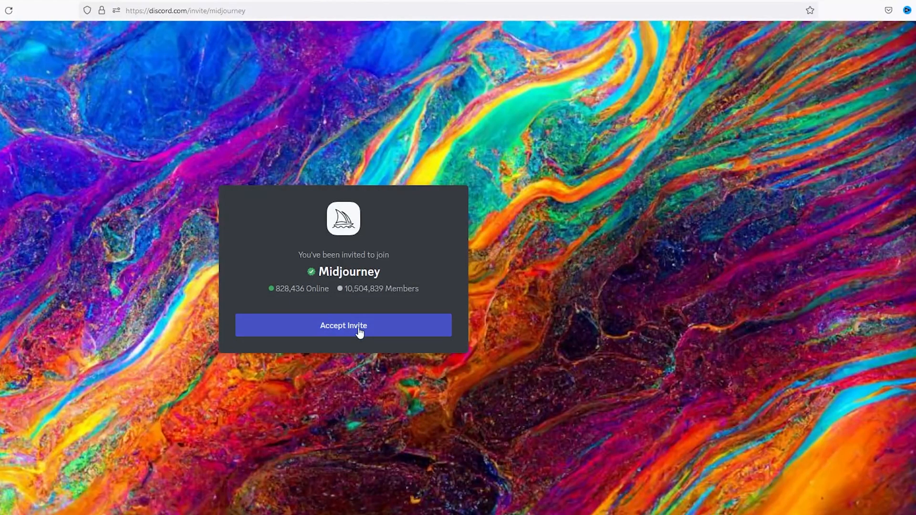
pyautogui.click(342, 325)
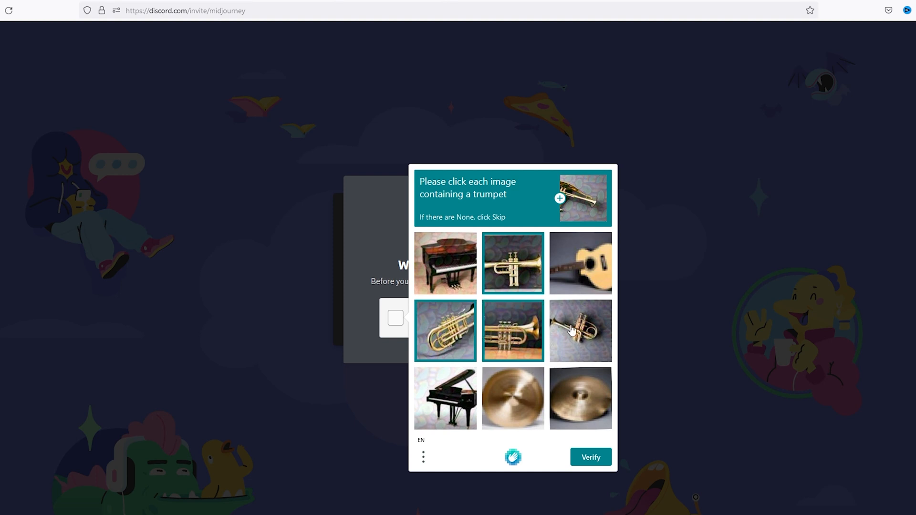
pyautogui.click(590, 457)
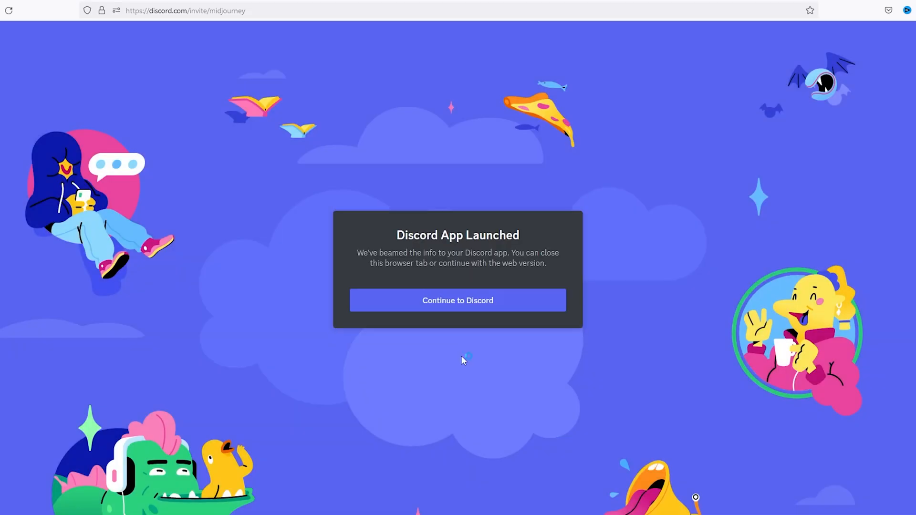
pyautogui.click(458, 300)
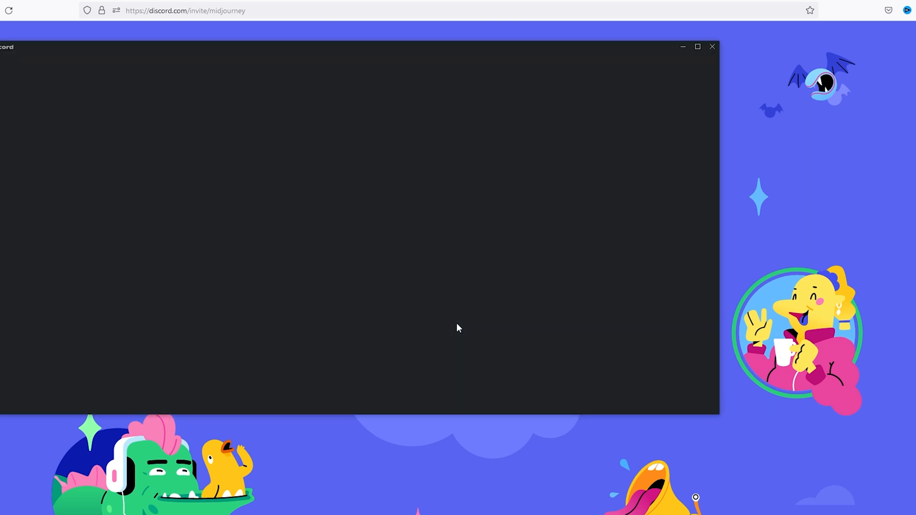
# Sign in to the Midjourney web app with Discord and authorize account access.
pyautogui.click(537, 324)
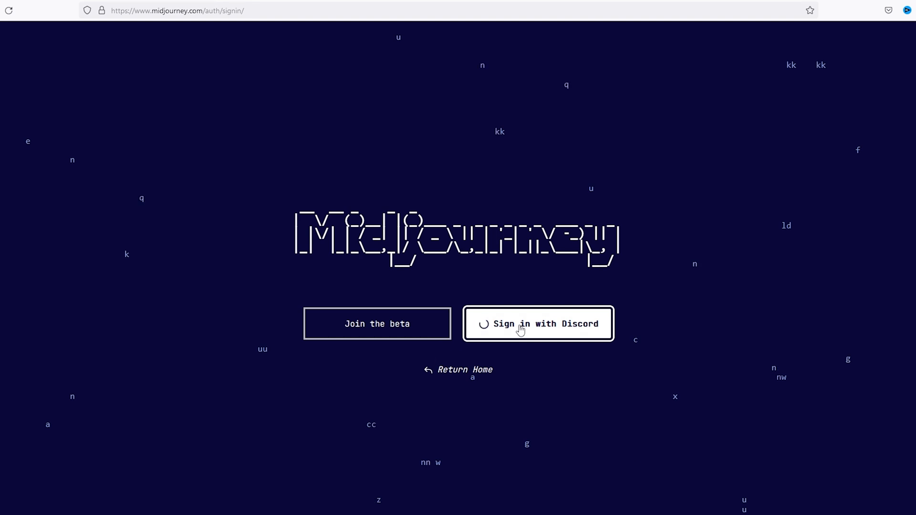
pyautogui.click(537, 324)
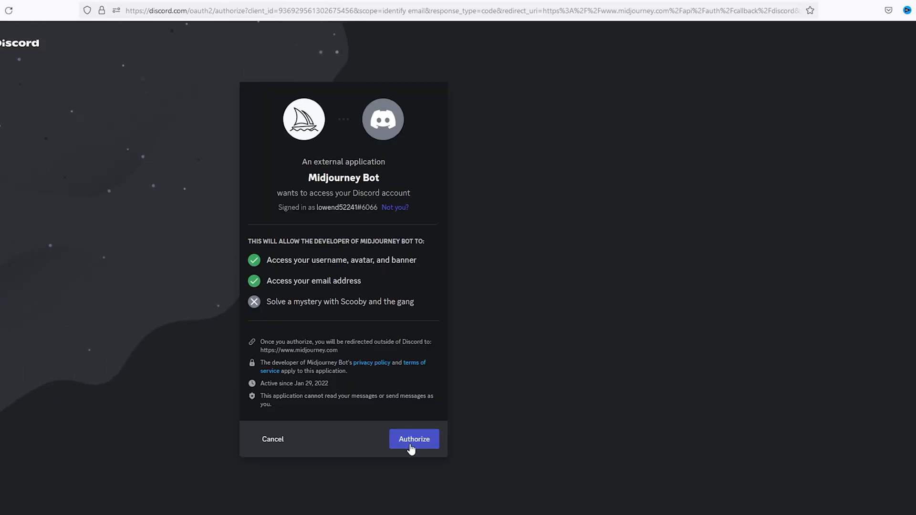
pyautogui.click(413, 439)
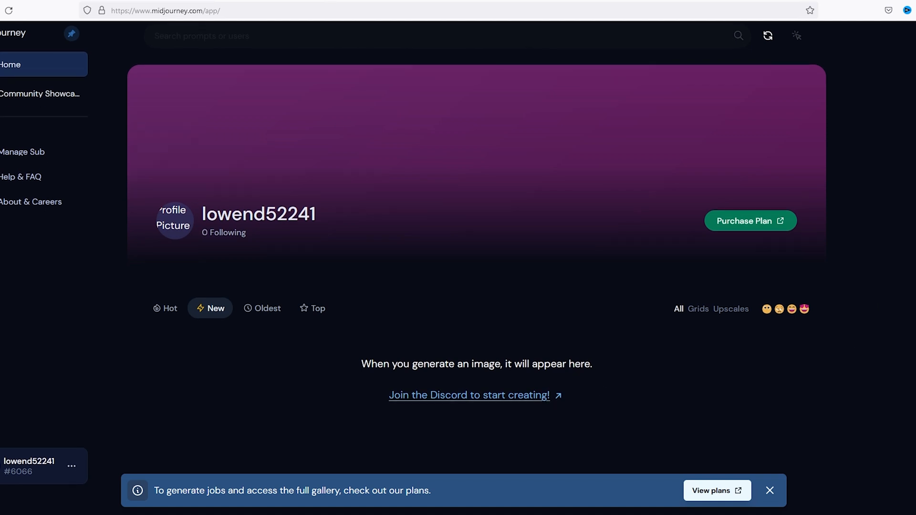
pyautogui.moveTo(729, 465)
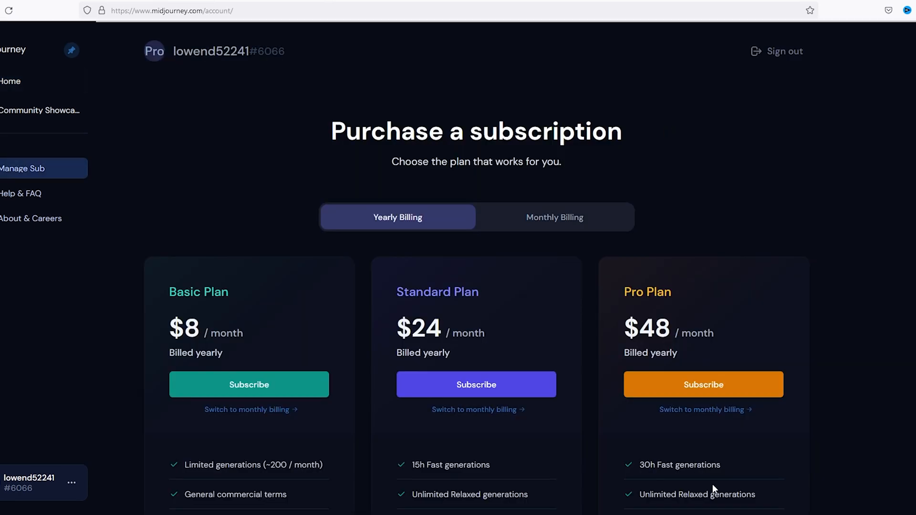
pyautogui.scroll(-3)
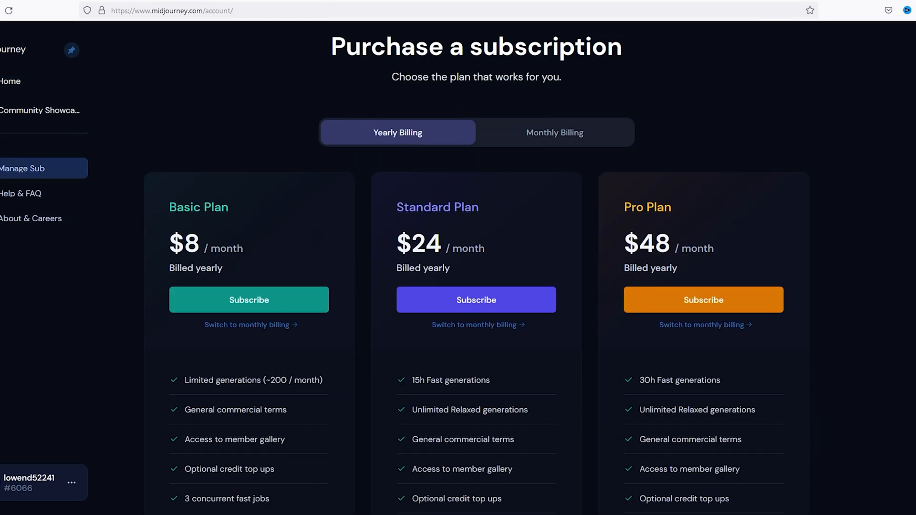
pyautogui.scroll(-3)
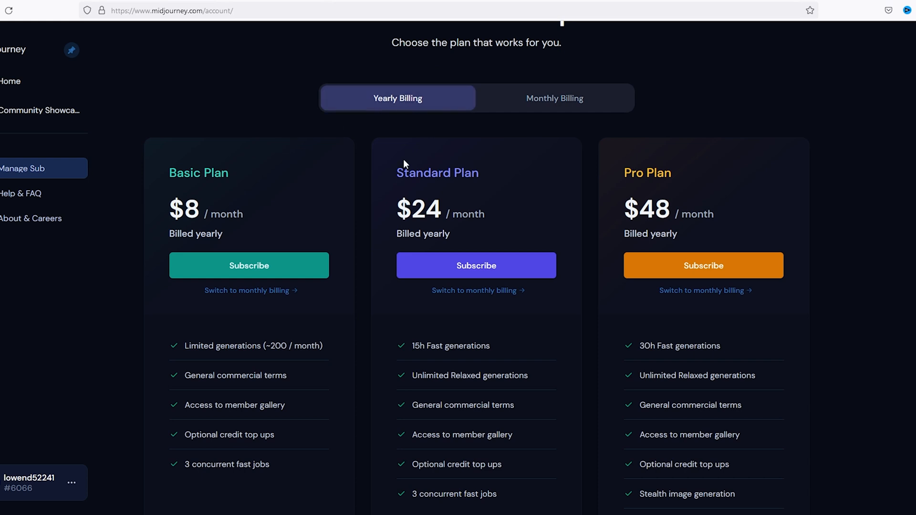
pyautogui.click(555, 97)
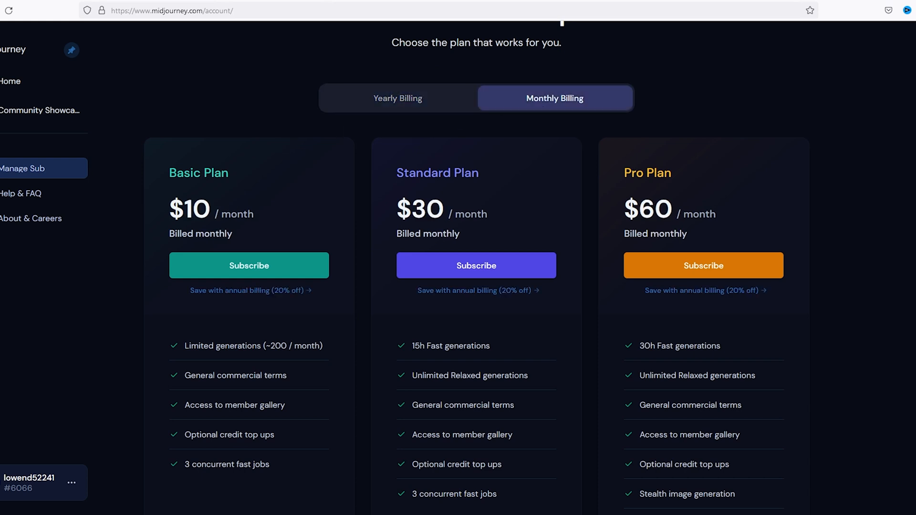
pyautogui.scroll(-3)
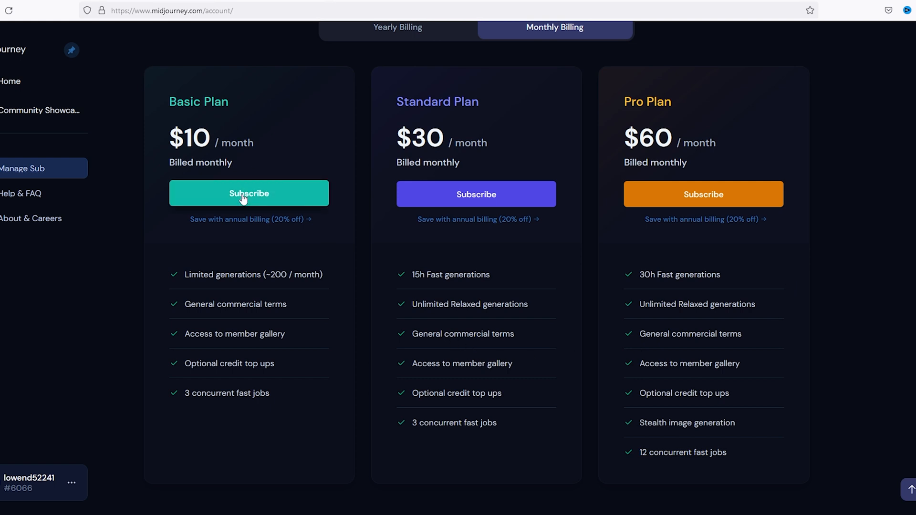
pyautogui.click(248, 194)
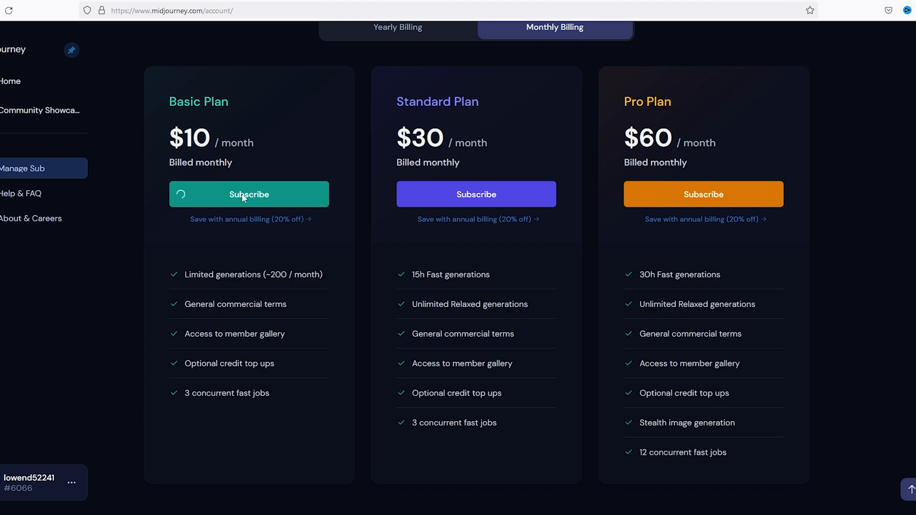
pyautogui.click(248, 194)
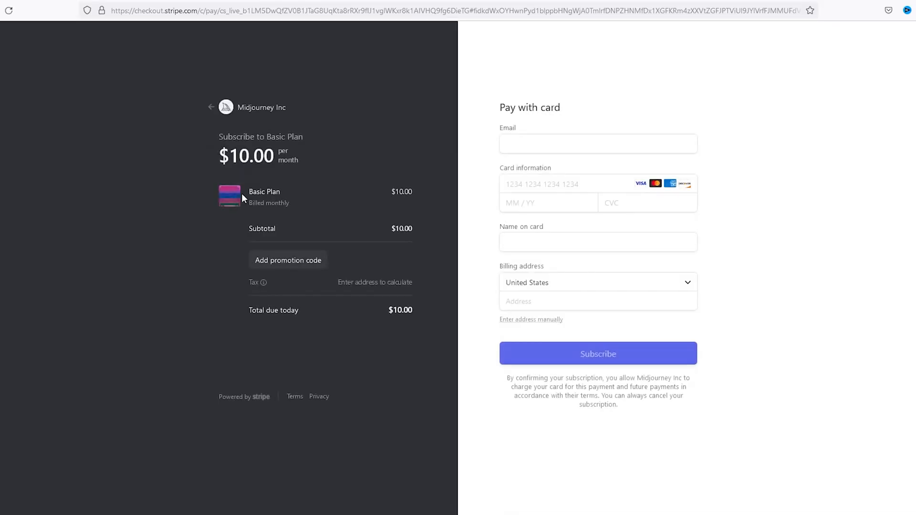
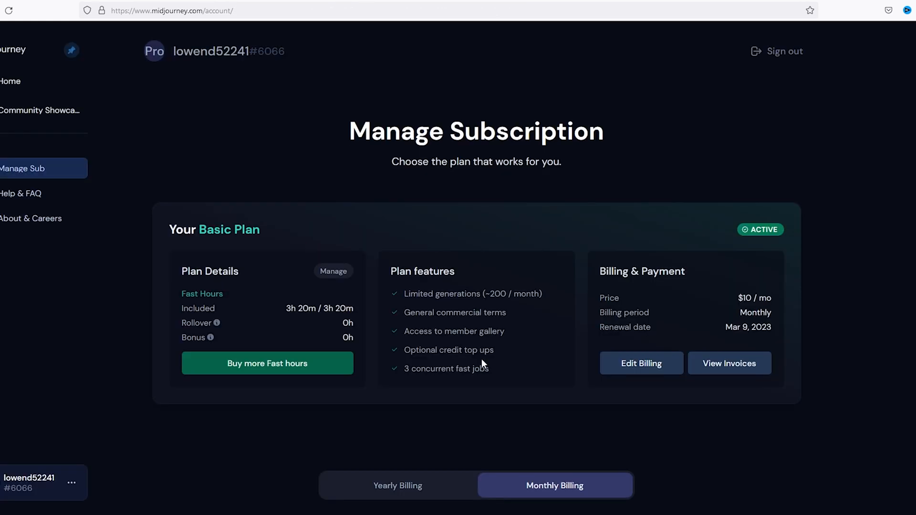
pyautogui.moveTo(783, 260)
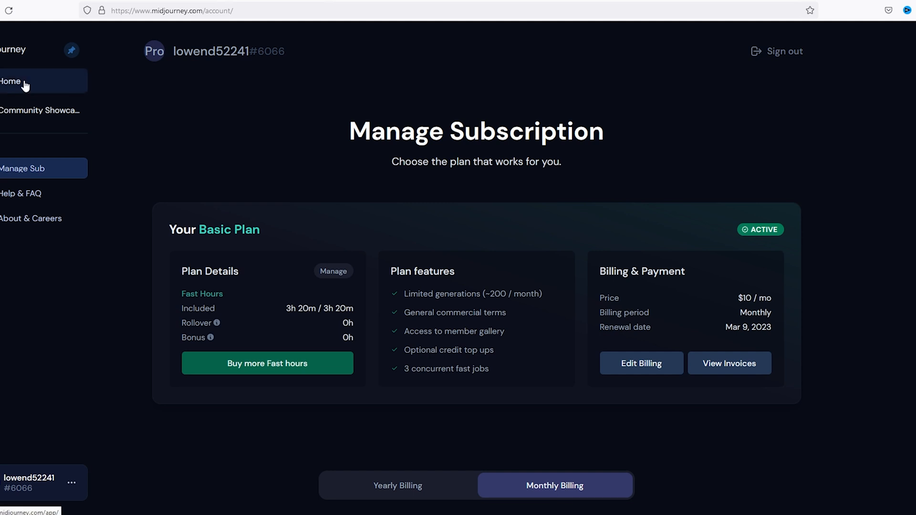
# Browse the Midjourney community showcase and save the fish-eye cat image to the computer.
pyautogui.click(10, 81)
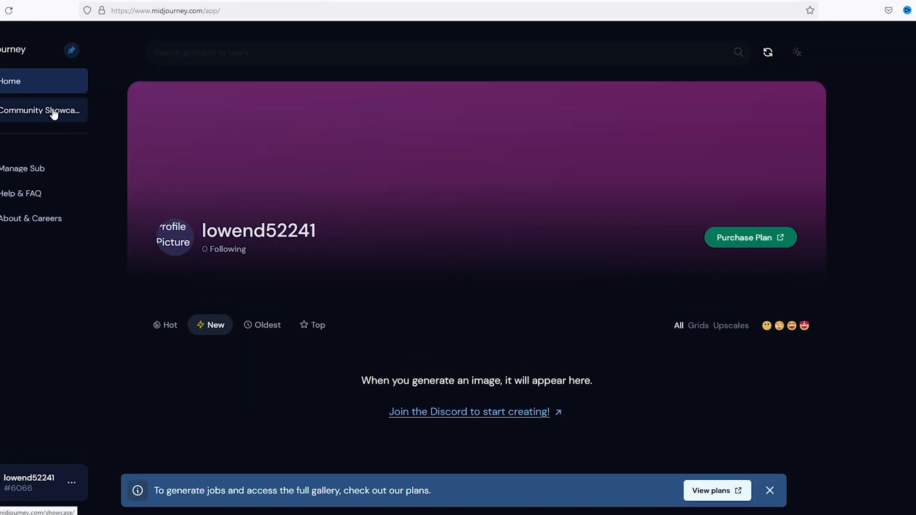
pyautogui.click(38, 110)
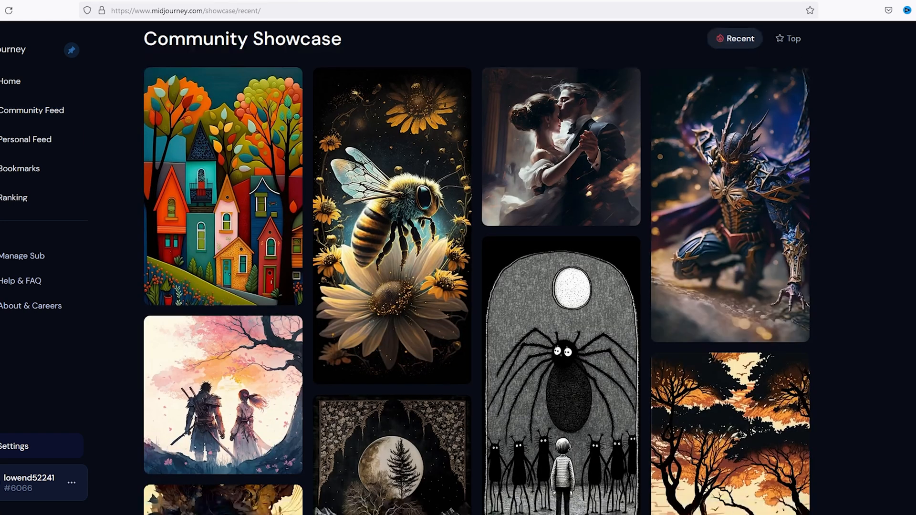
pyautogui.scroll(-3)
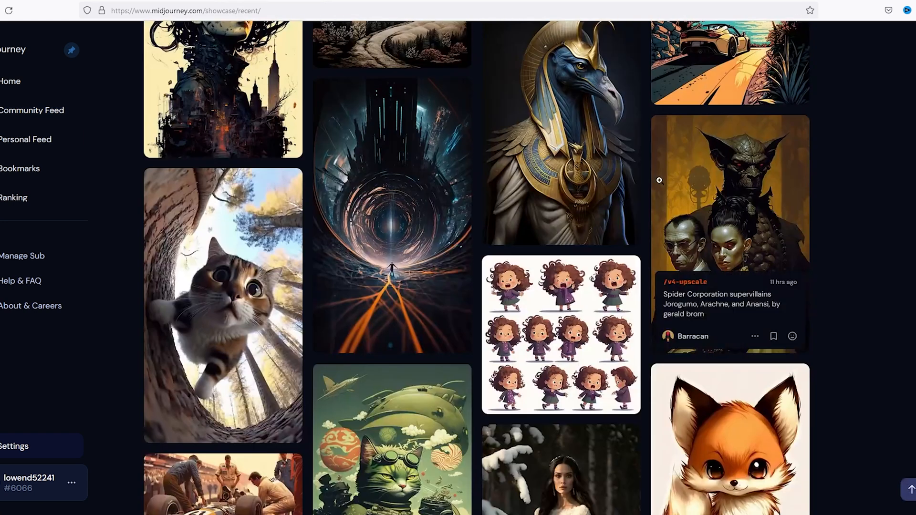
pyautogui.scroll(-3)
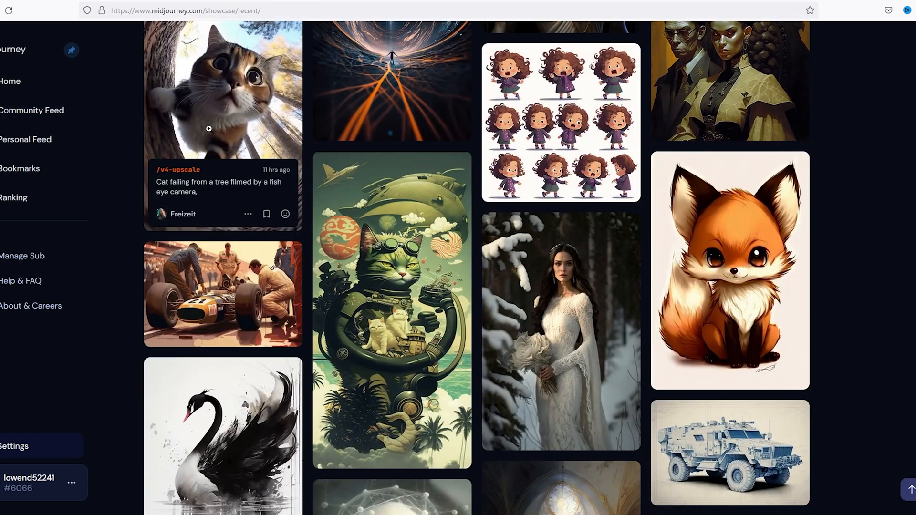
pyautogui.click(248, 214)
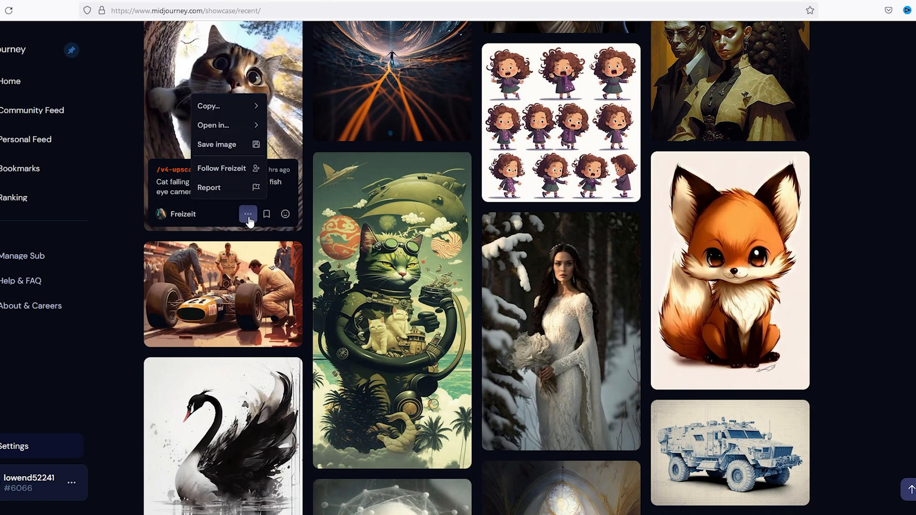
pyautogui.moveTo(228, 144)
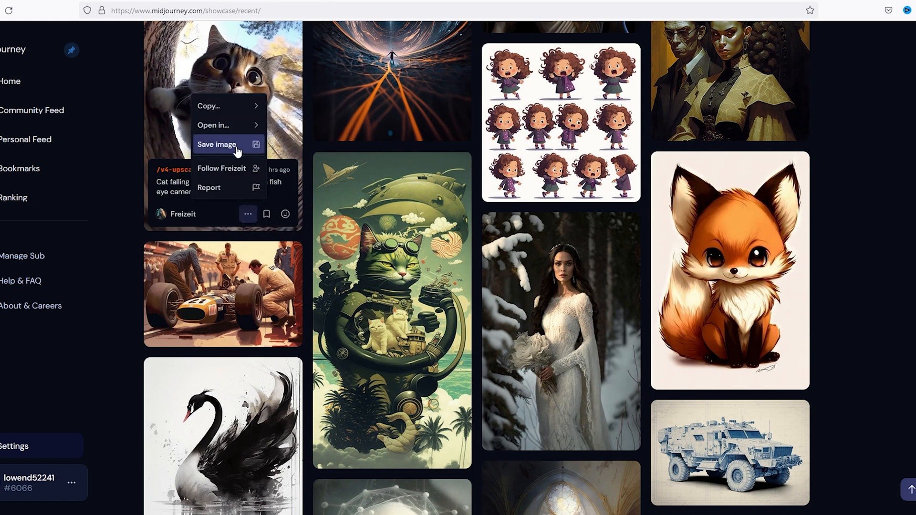
pyautogui.click(213, 125)
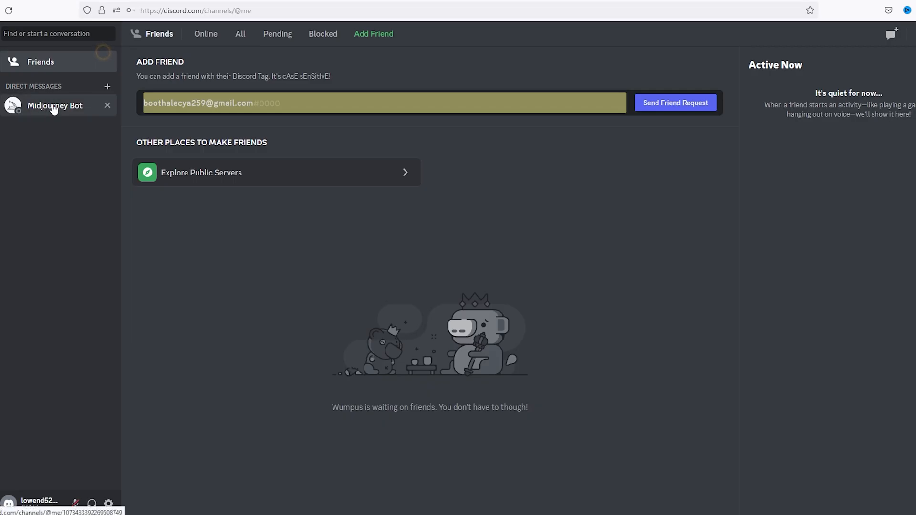
# Post the /settings command in the Midjourney Bot direct message to show generation options.
pyautogui.click(55, 105)
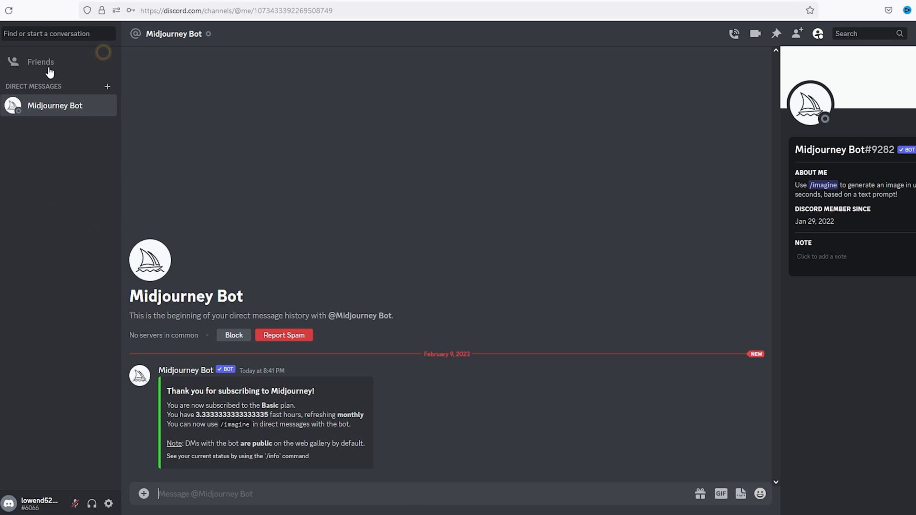
pyautogui.moveTo(138, 103)
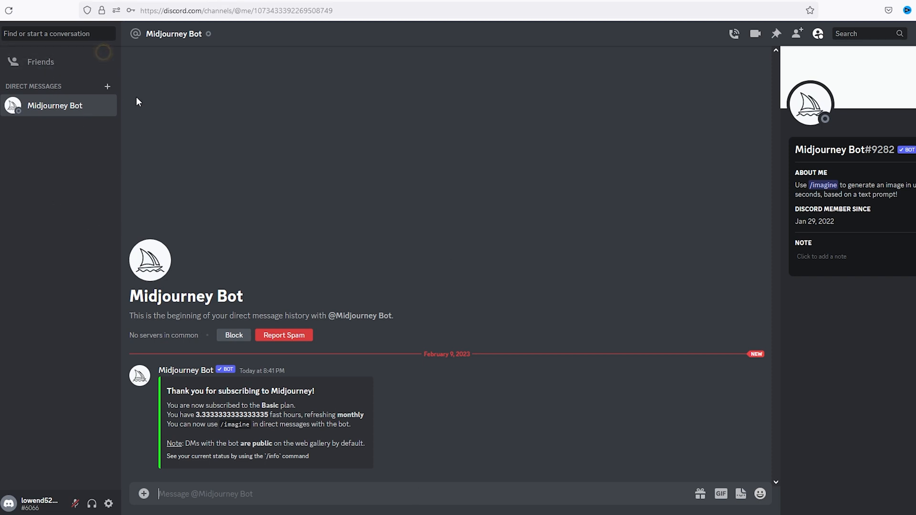
pyautogui.moveTo(203, 116)
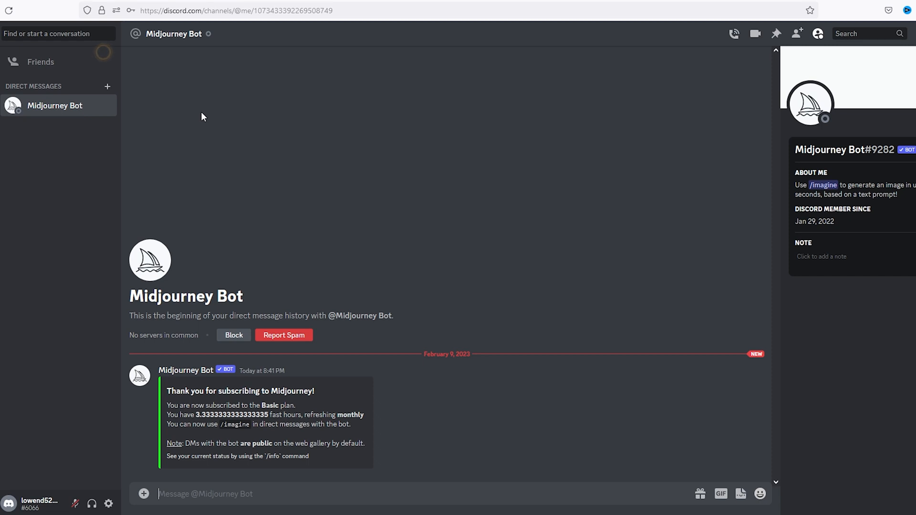
pyautogui.moveTo(292, 479)
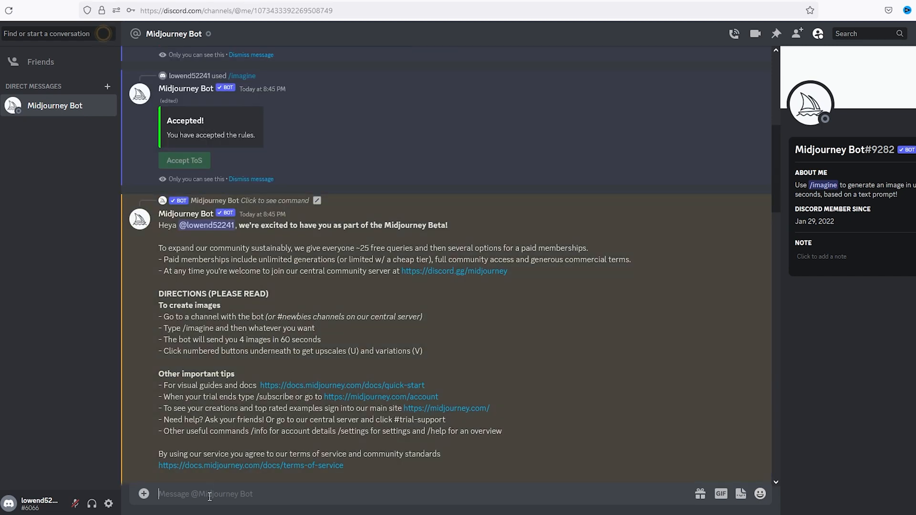
pyautogui.write('/')
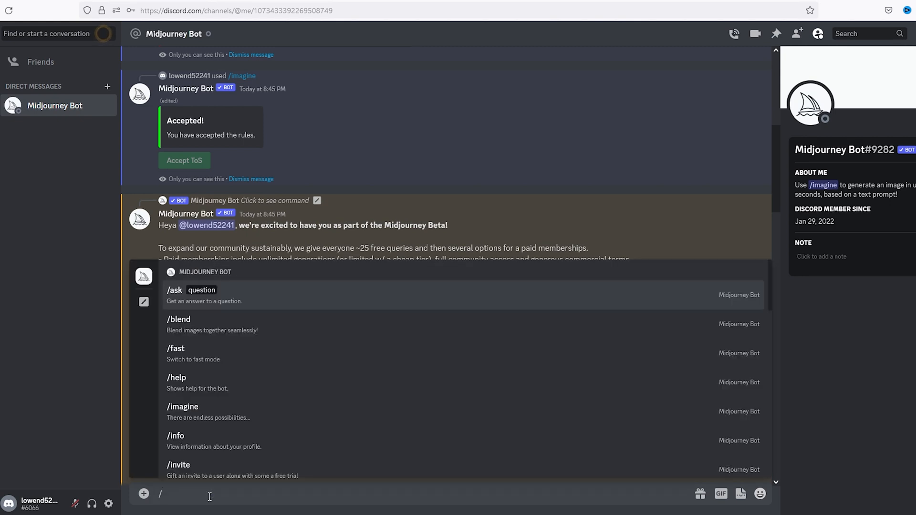
pyautogui.write('se')
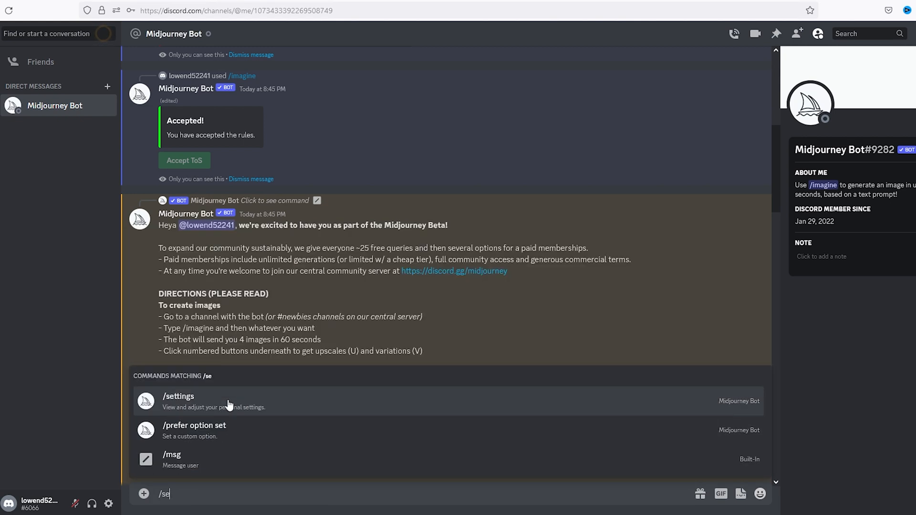
pyautogui.click(179, 401)
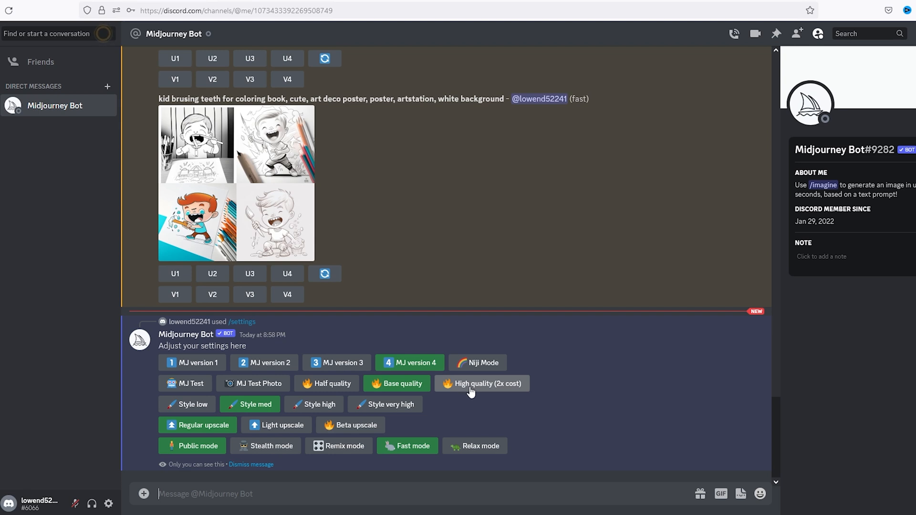
pyautogui.moveTo(329, 404)
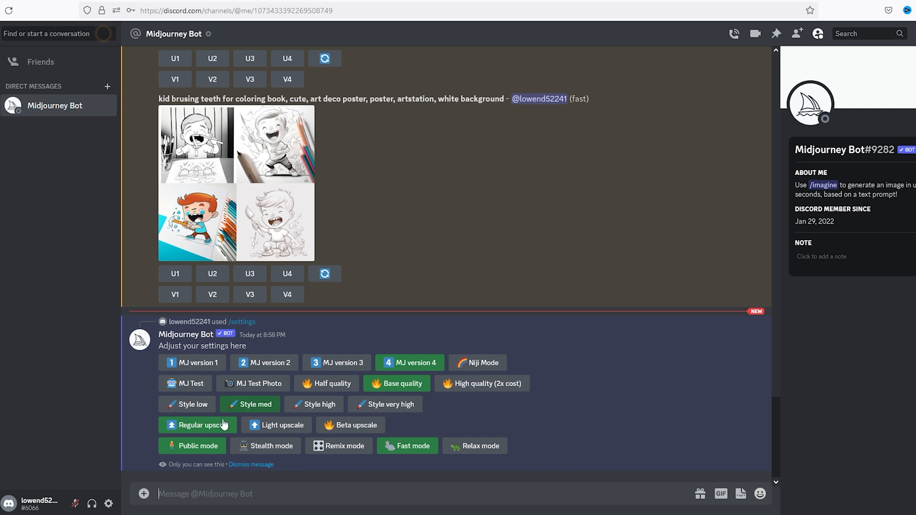
pyautogui.moveTo(265, 445)
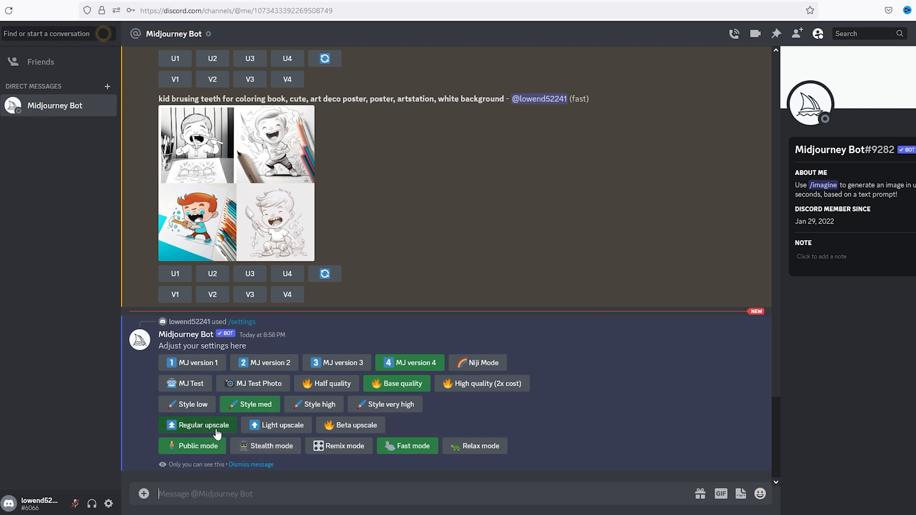
pyautogui.moveTo(207, 429)
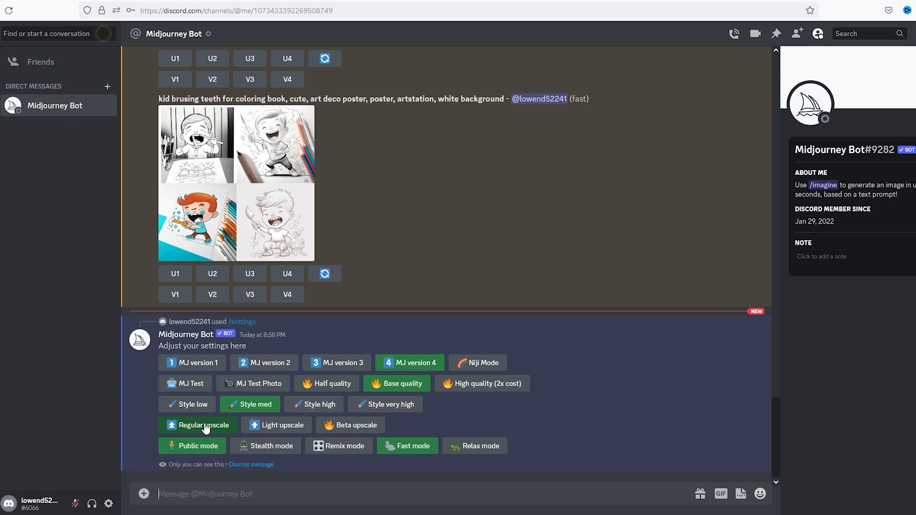
# Send /imagine "coloring book page, girl brushing teeth, clean and simple line art" to Midjourney.
pyautogui.write('/imagine prompt')
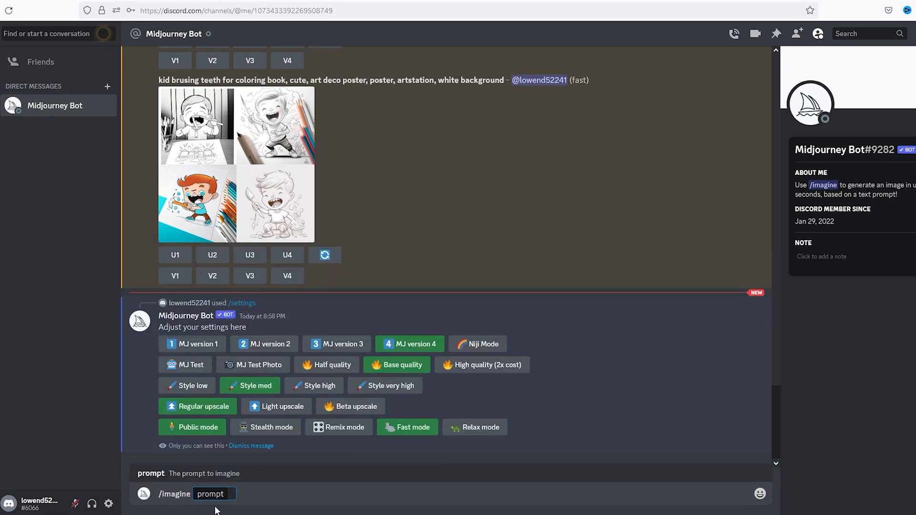
pyautogui.write('Coloring book page, k')
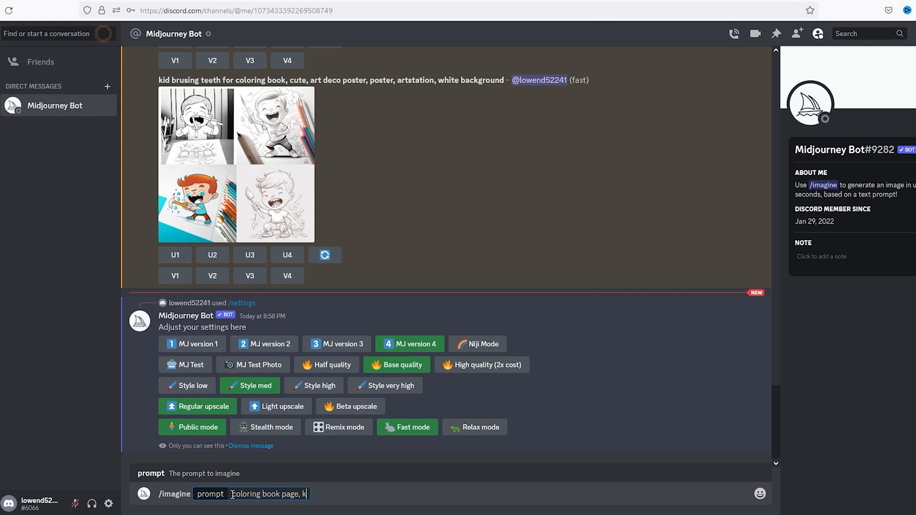
pyautogui.write('girl')
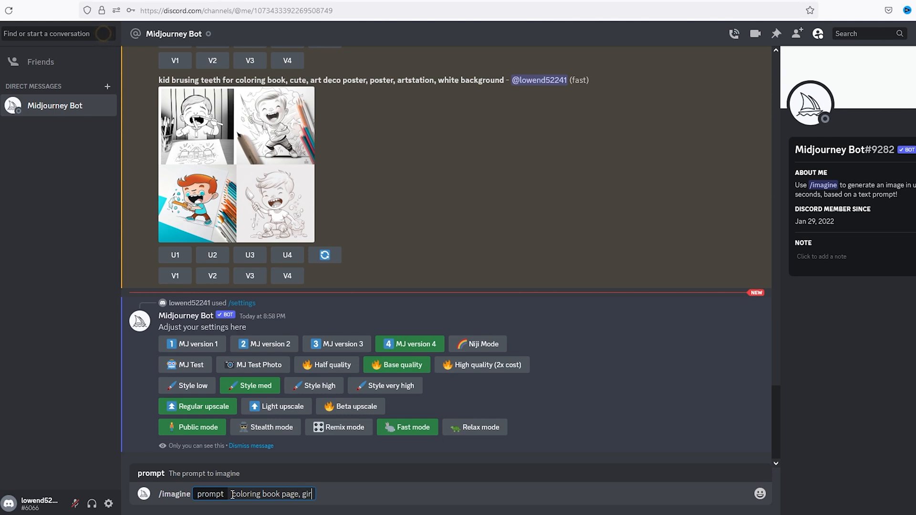
pyautogui.write('brushing teeth,')
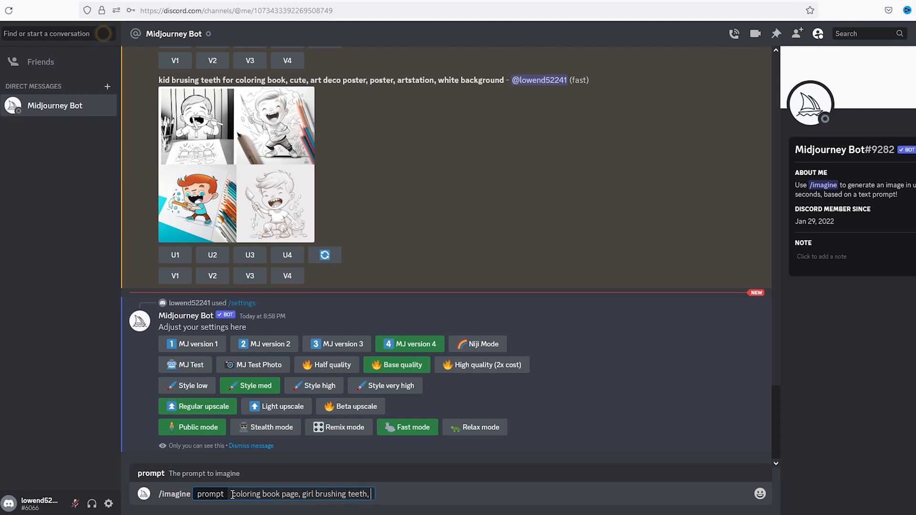
pyautogui.write('cleand an')
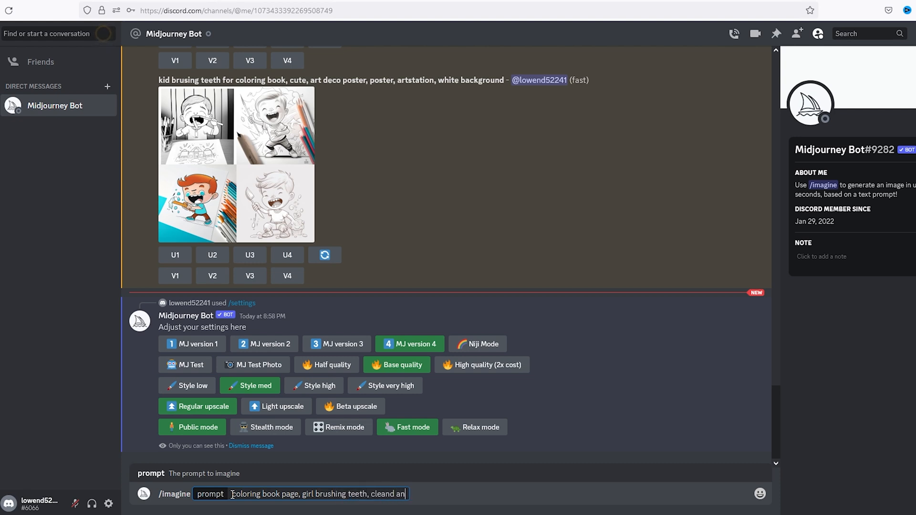
pyautogui.press('BackSpace')
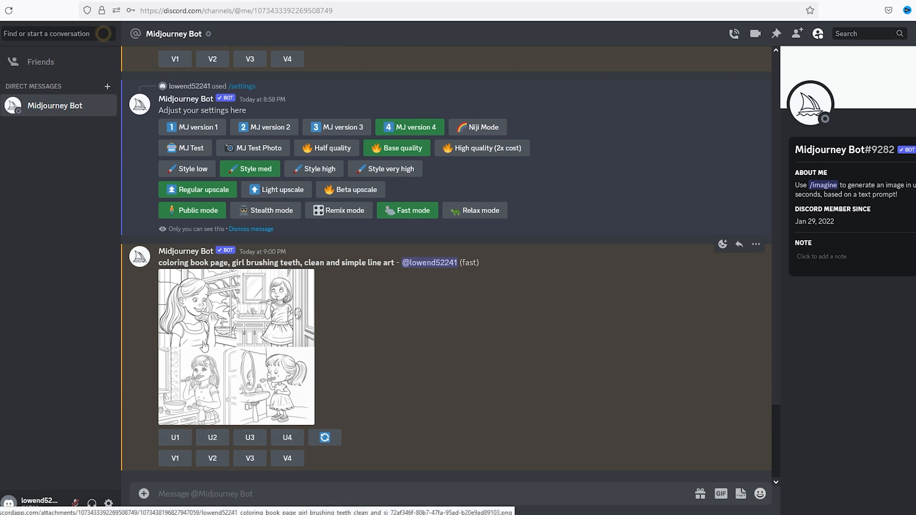
pyautogui.moveTo(170, 435)
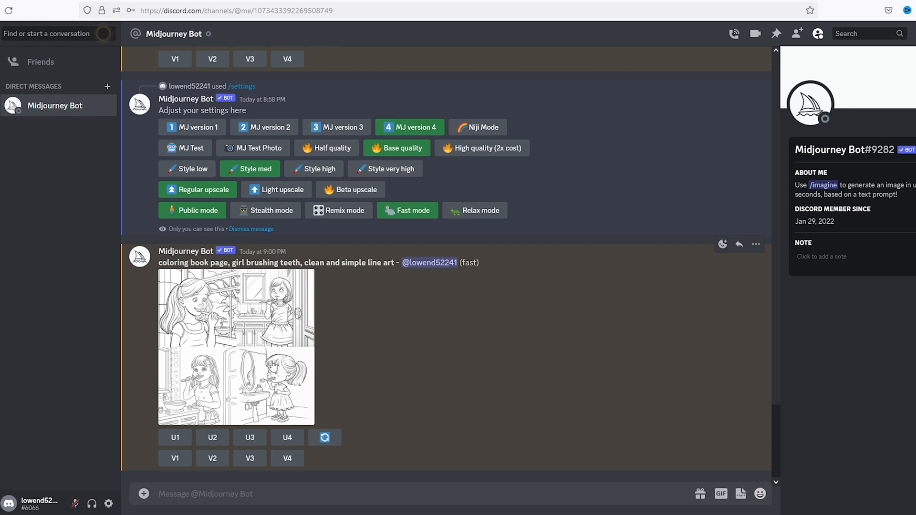
# Request V4 variations of the girl brushing teeth and upscale one to a single full-size image.
pyautogui.click(287, 458)
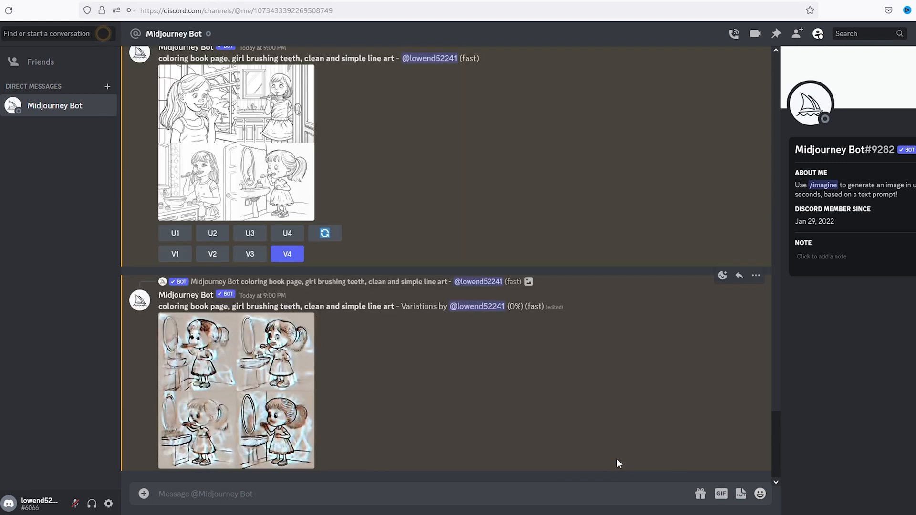
pyautogui.click(236, 391)
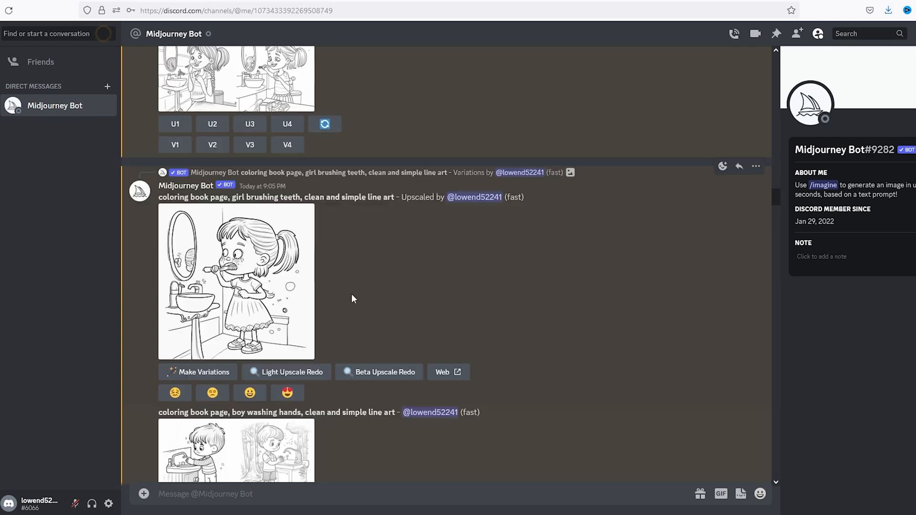
pyautogui.moveTo(442, 376)
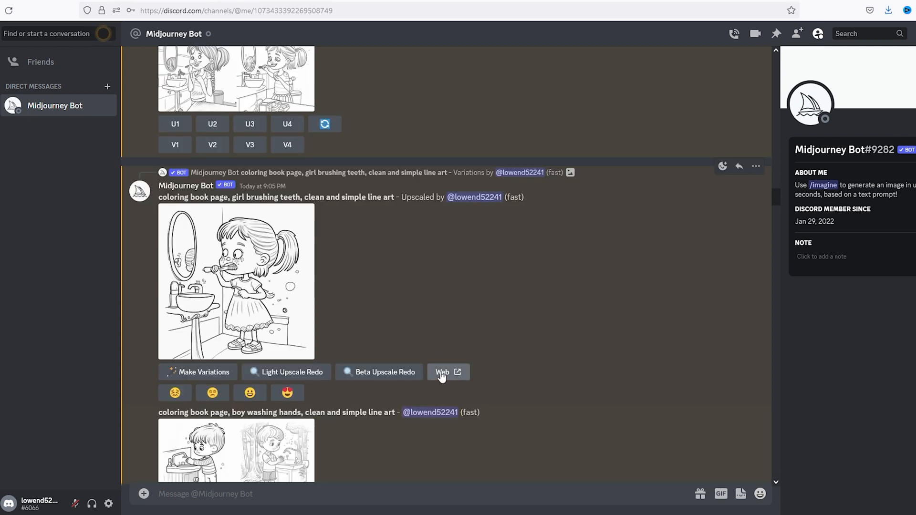
# Go from the upscaled image's Web link to the Midjourney web app and sign in.
pyautogui.click(447, 373)
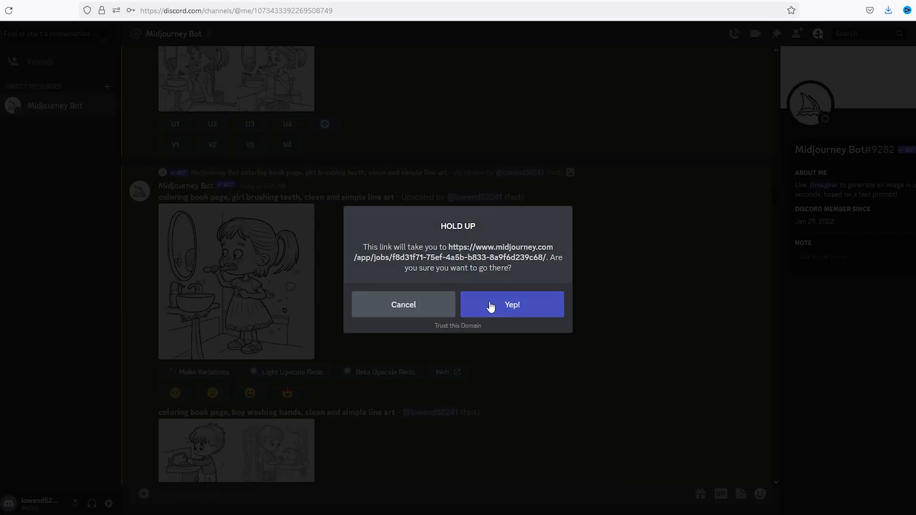
pyautogui.click(511, 304)
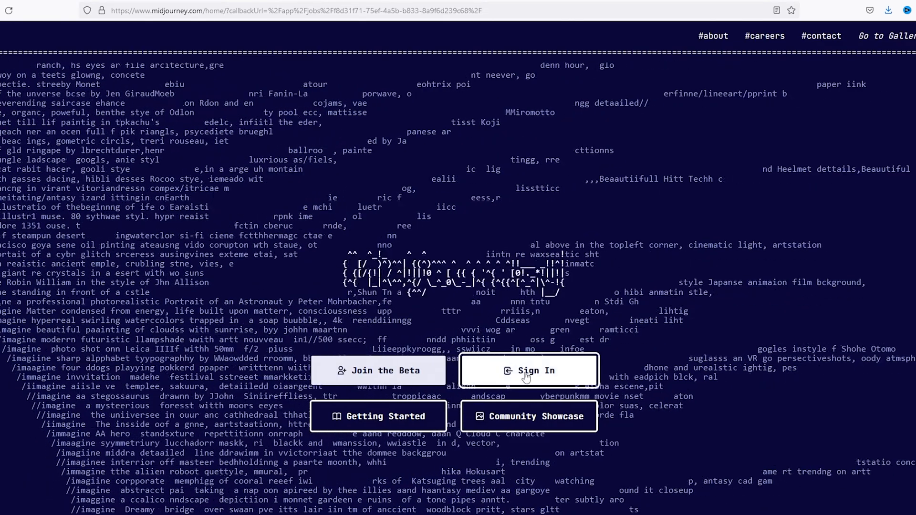
pyautogui.click(528, 370)
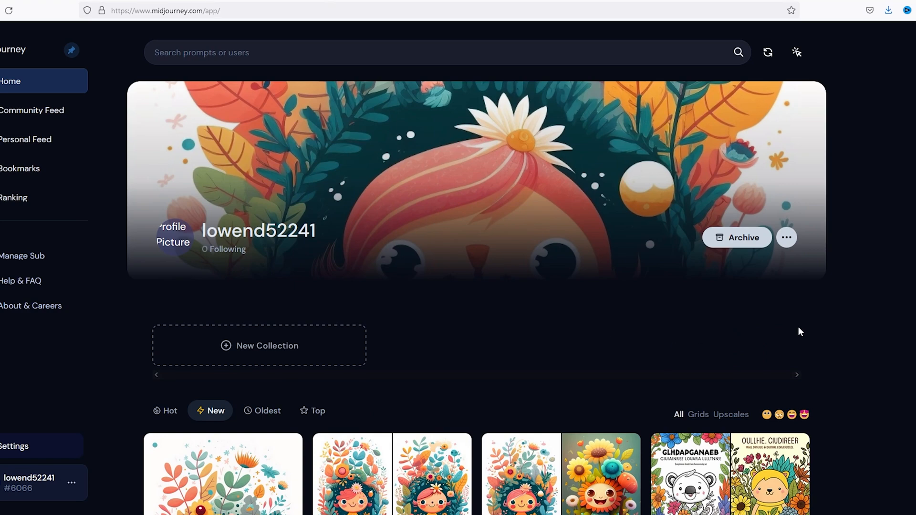
# Browse down the gallery of generated coloring pages to the brushing-teeth sets.
pyautogui.scroll(-3)
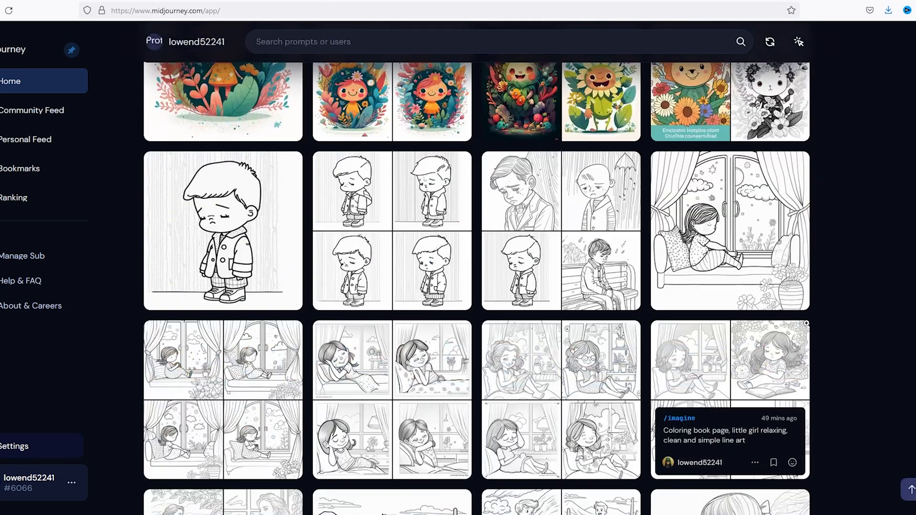
pyautogui.scroll(-3)
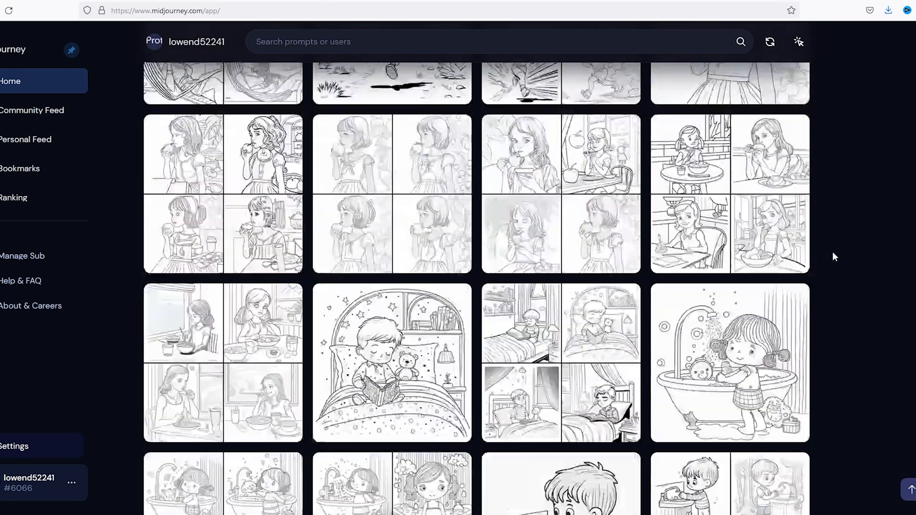
pyautogui.scroll(-3)
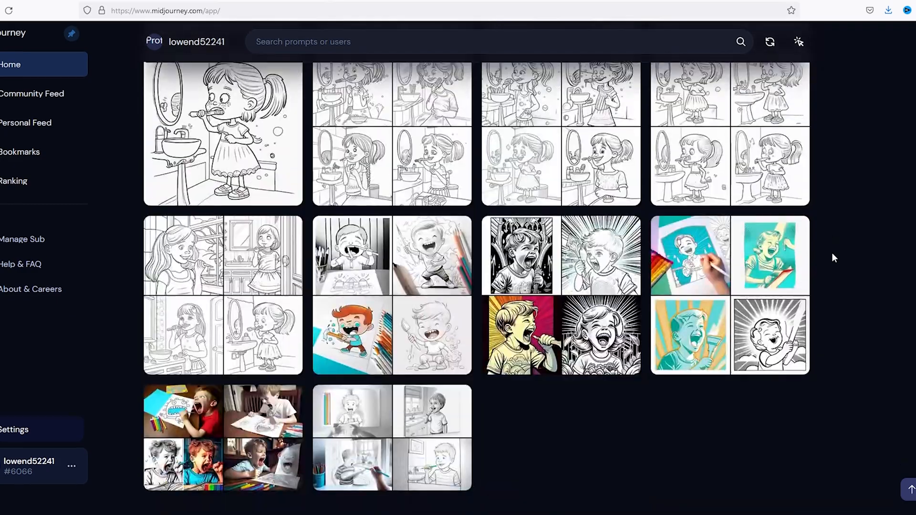
pyautogui.click(222, 134)
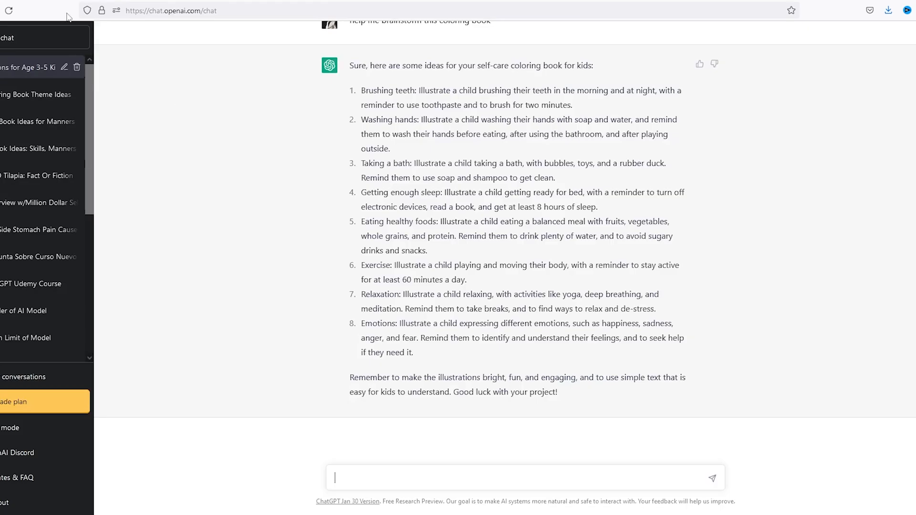
pyautogui.moveTo(441, 130)
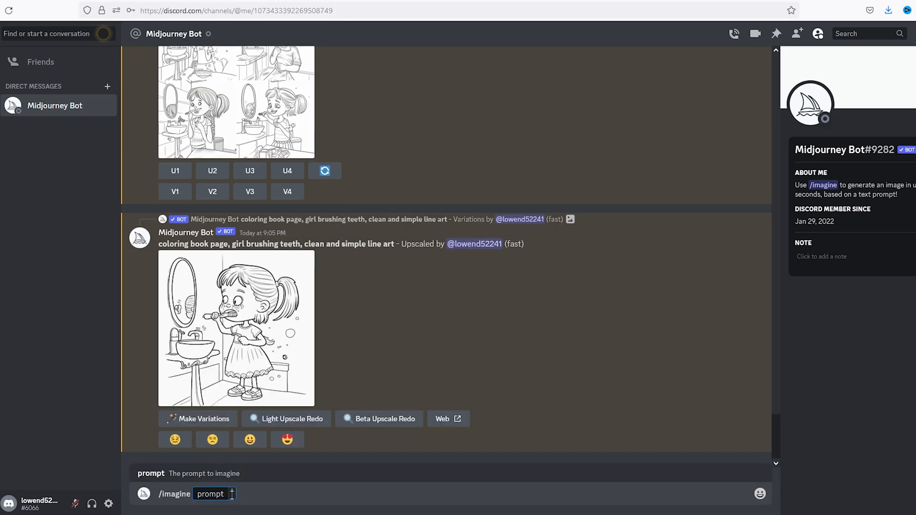
# Imagine 'coloring book page, boy washing hands, clean and simple line art' and upscale result 1.
pyautogui.write('coloring book page, girl brushing teeth, clean and simple line art')
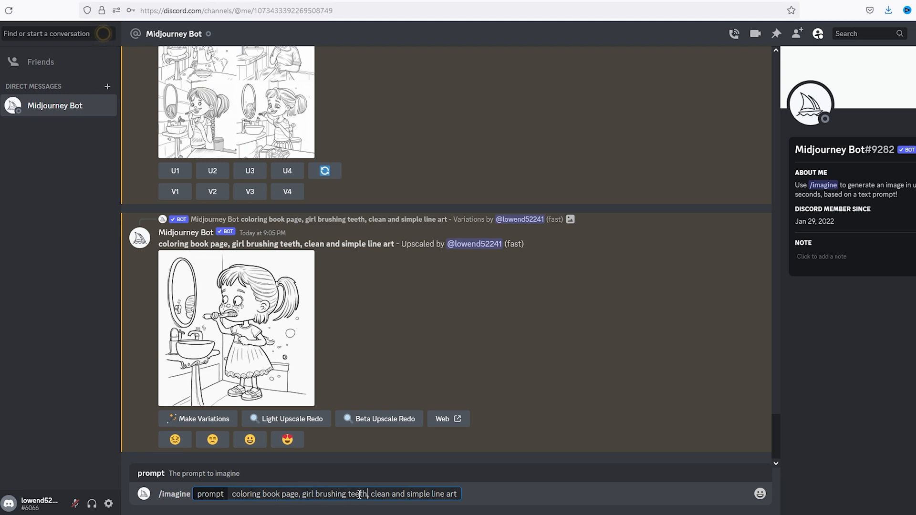
pyautogui.doubleClick(333, 494)
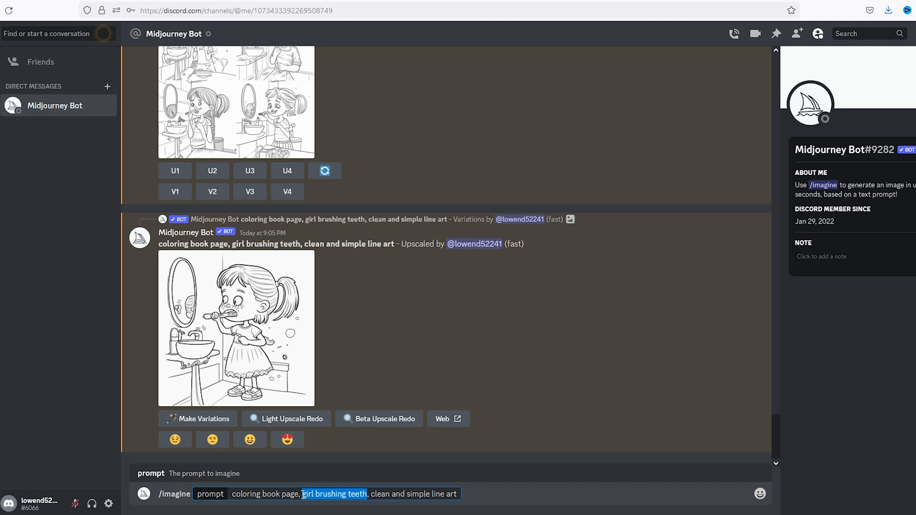
pyautogui.write('boy washing')
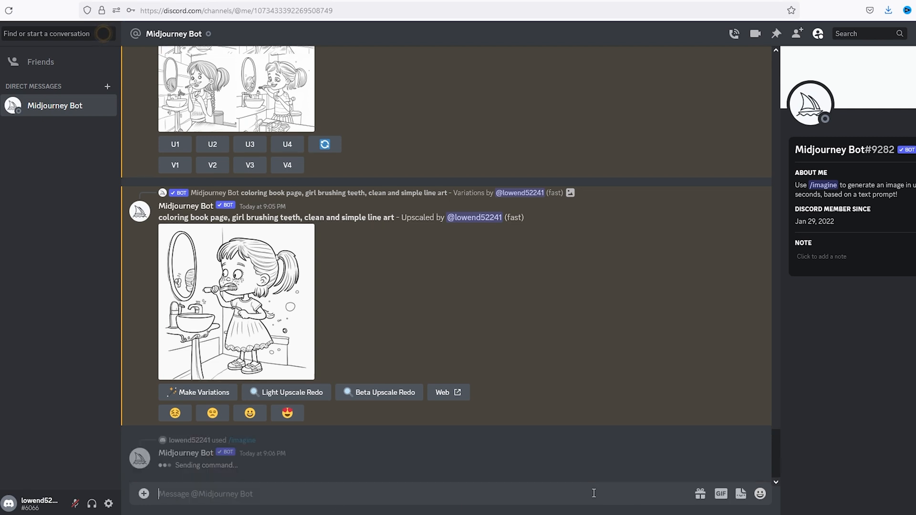
pyautogui.scroll(-3)
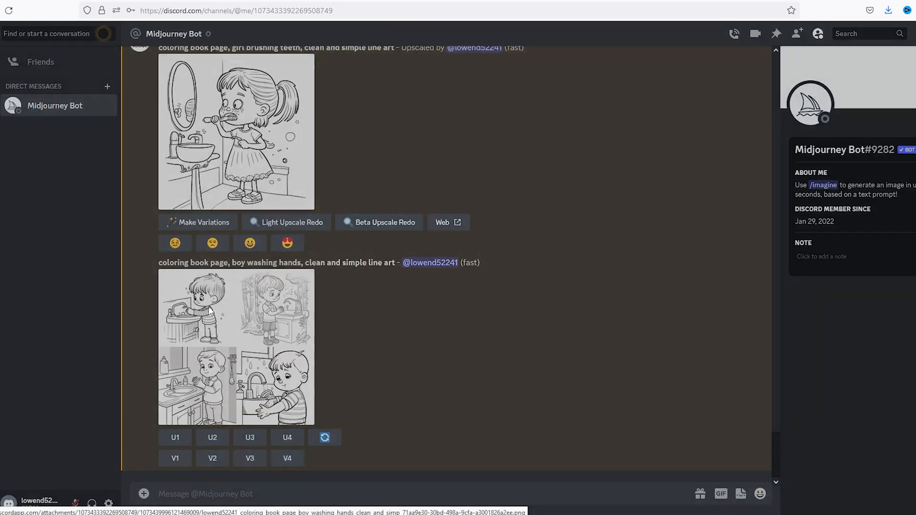
pyautogui.click(236, 346)
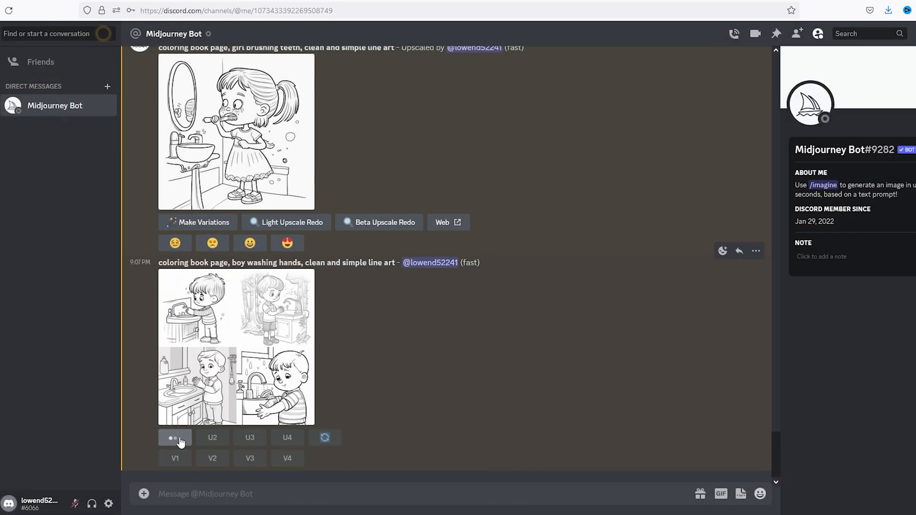
# Save the enlarged boy-washing-hands image into the images folder.
pyautogui.click(174, 439)
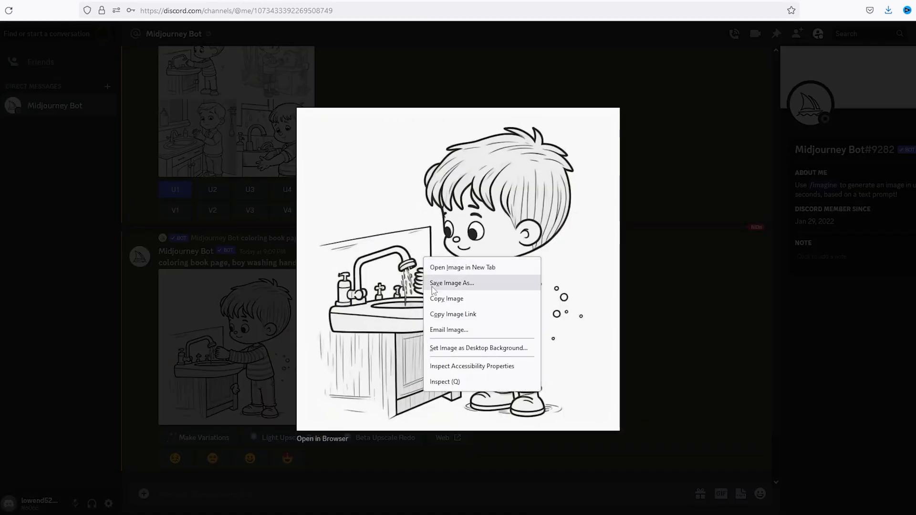
pyautogui.click(451, 282)
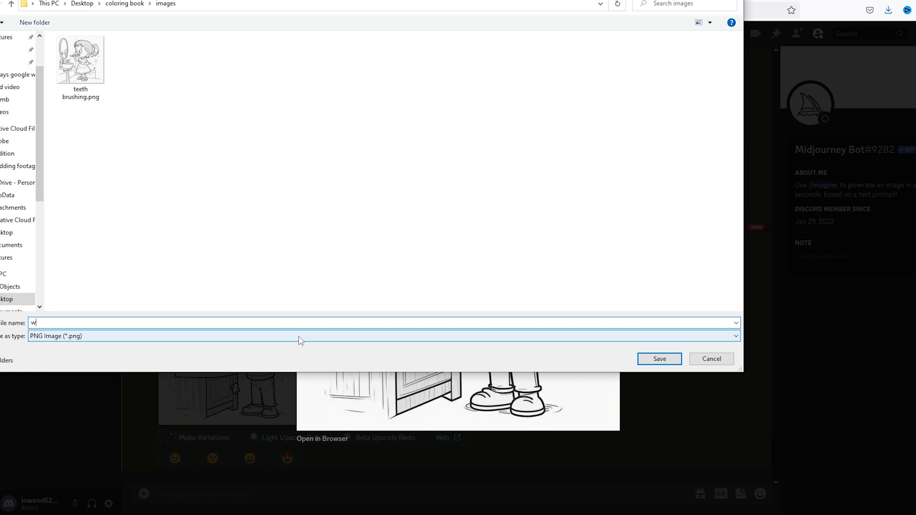
pyautogui.write('ash hands')
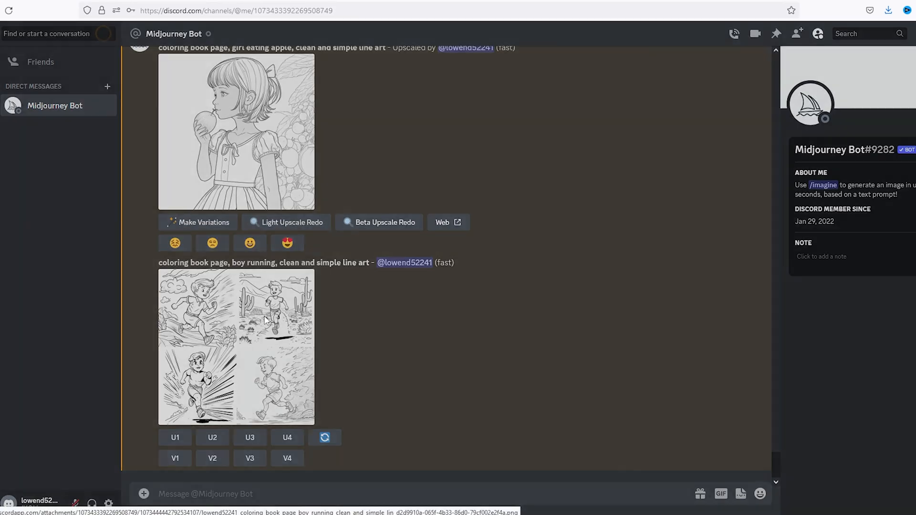
# Save the upscaled colourful cartoon character image as 'cover' in the images folder.
pyautogui.click(235, 346)
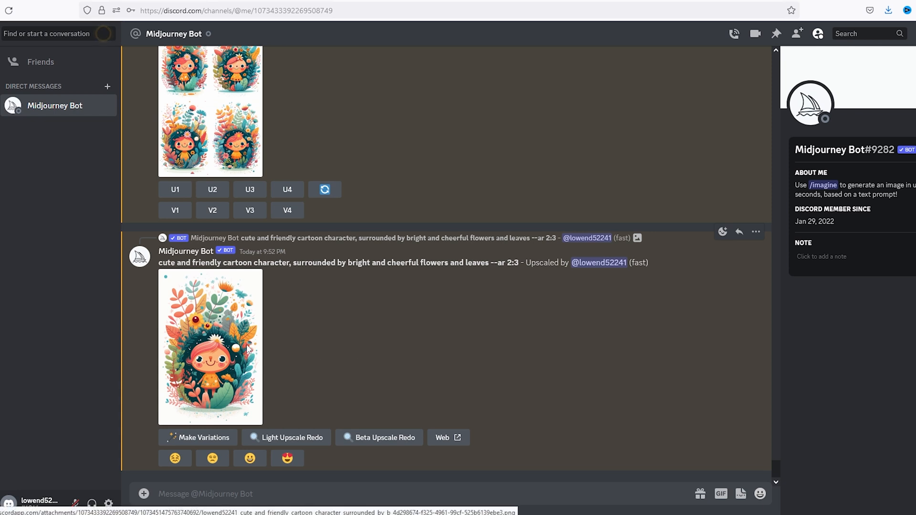
pyautogui.rightClick(210, 347)
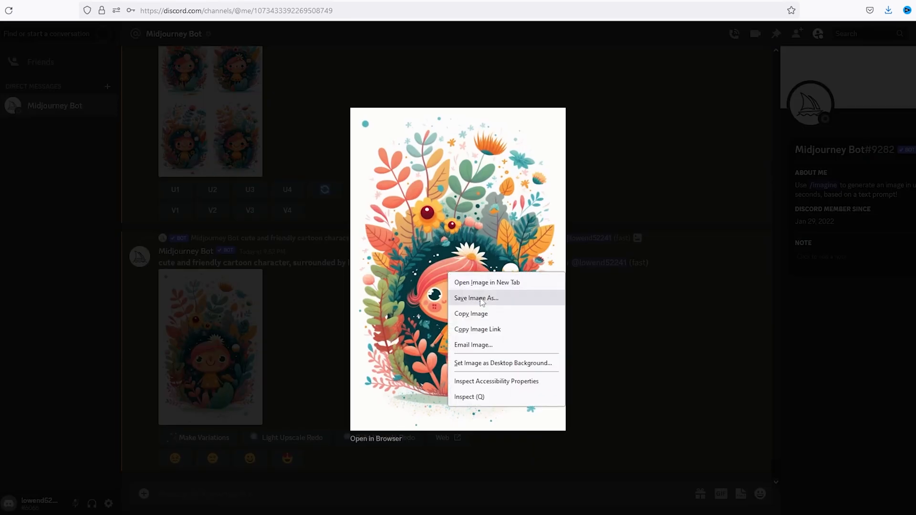
pyautogui.click(475, 298)
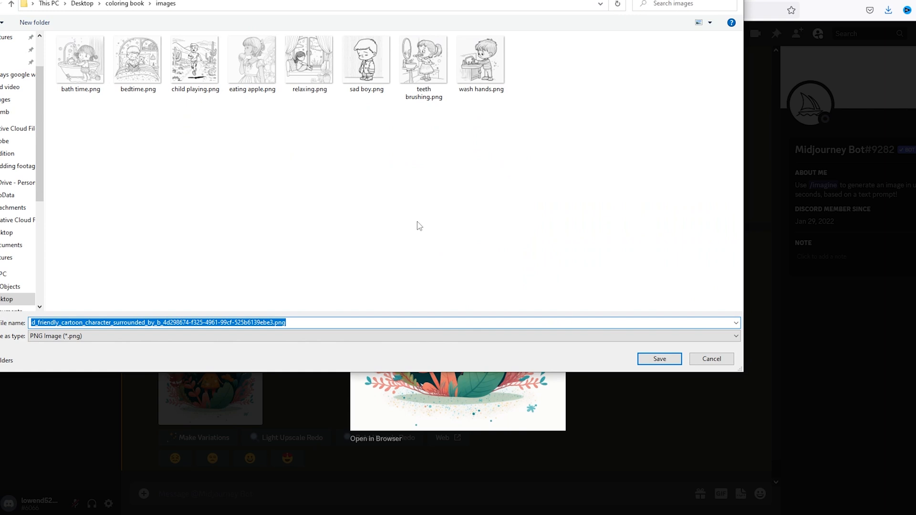
pyautogui.write('cover')
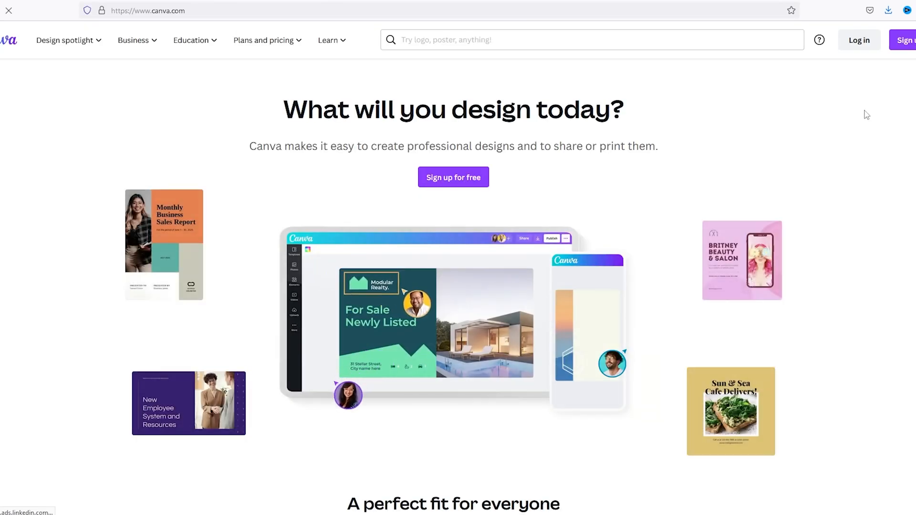
# Sign in and create a new custom-size Canva design of 8.5 × 11 inches.
pyautogui.click(910, 40)
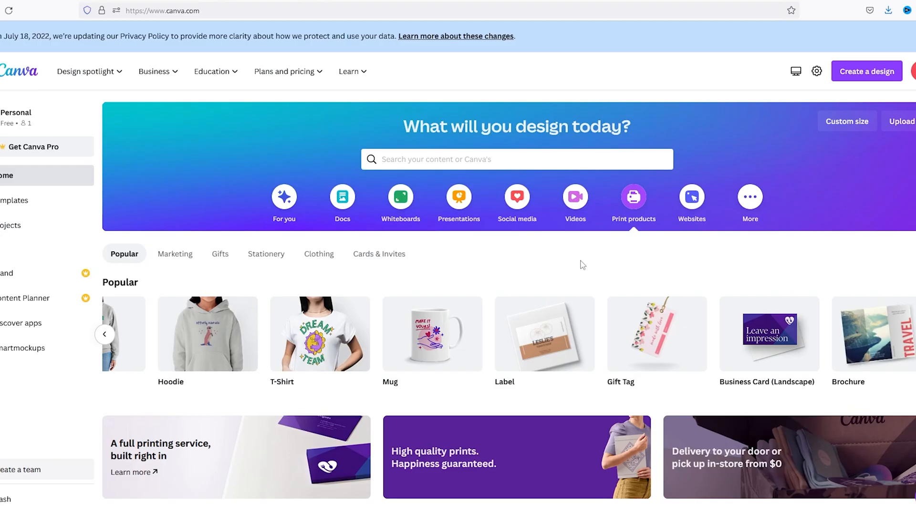
pyautogui.click(847, 122)
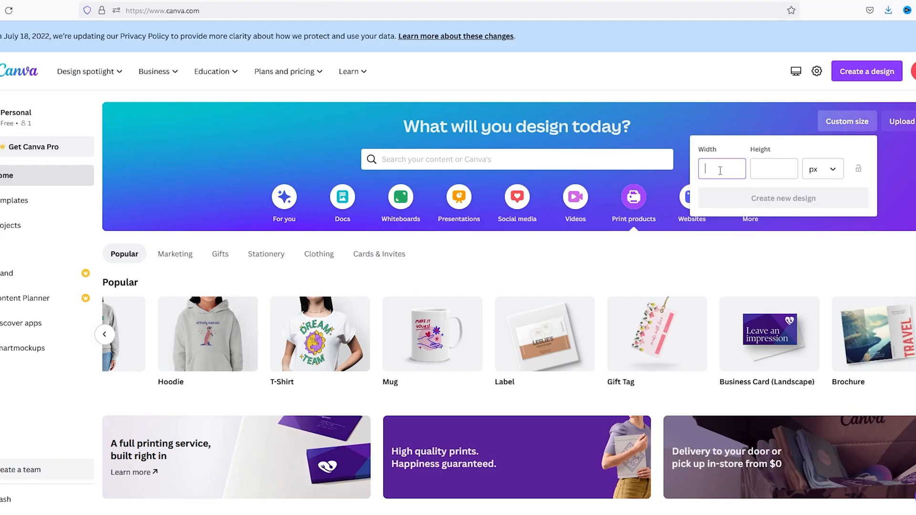
pyautogui.write('8.5')
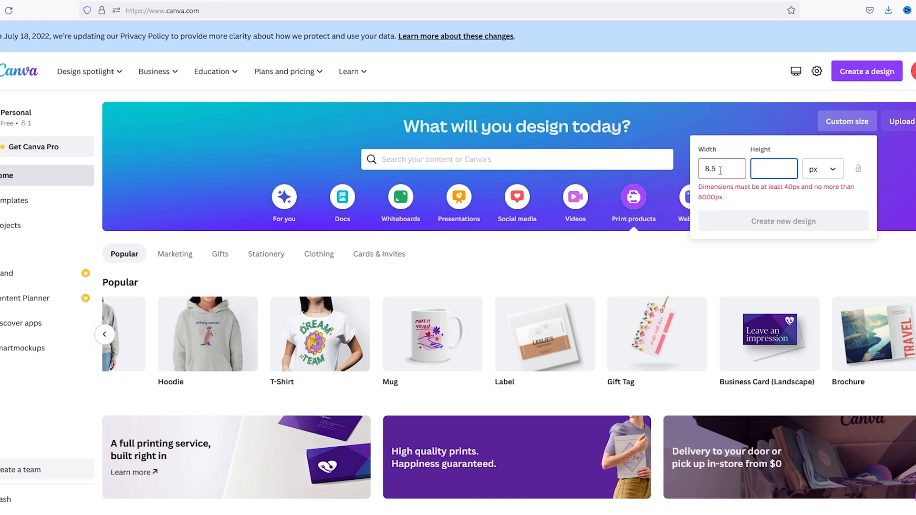
pyautogui.write('11')
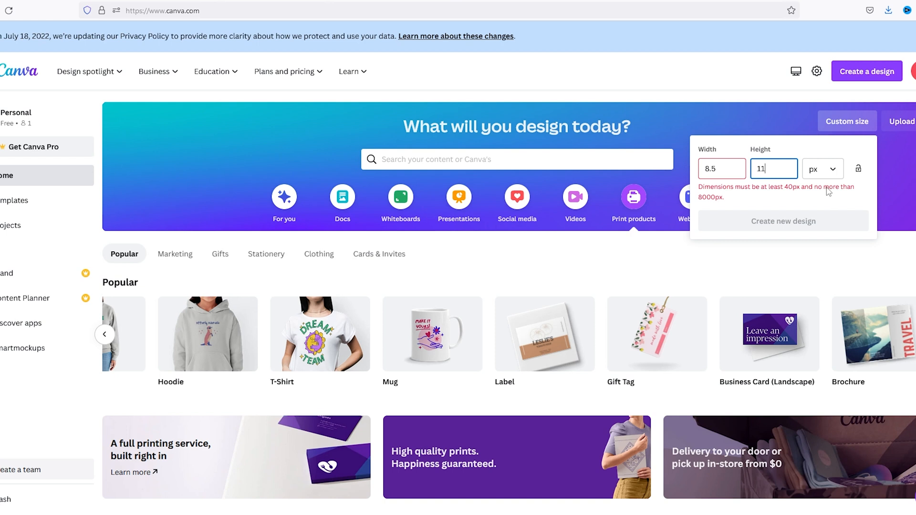
pyautogui.click(821, 169)
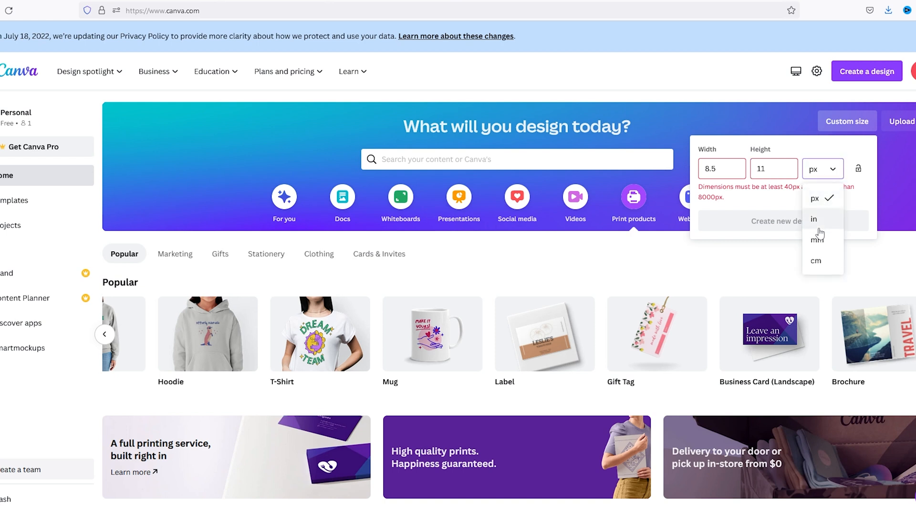
pyautogui.click(815, 219)
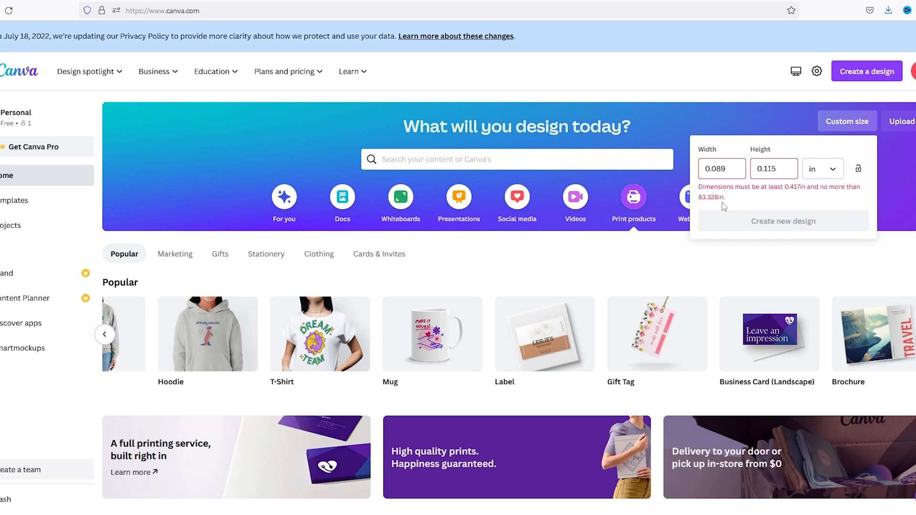
pyautogui.click(722, 168)
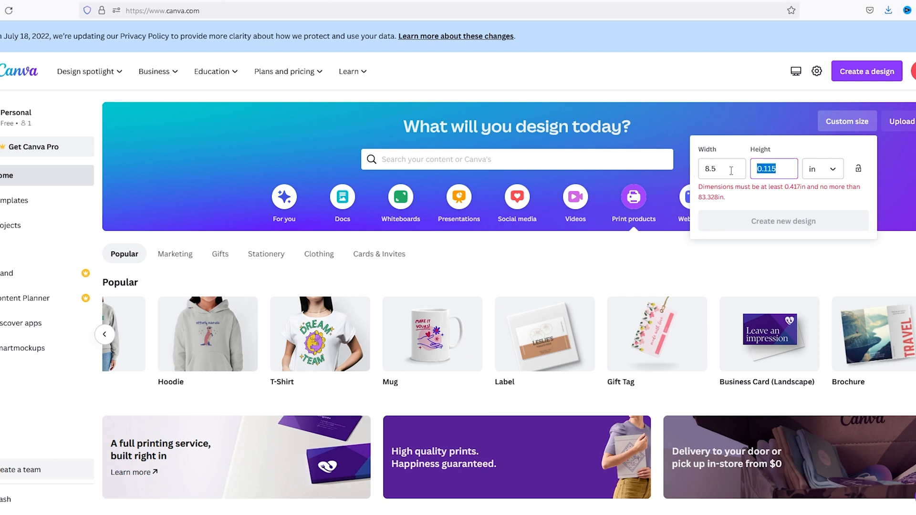
pyautogui.click(783, 221)
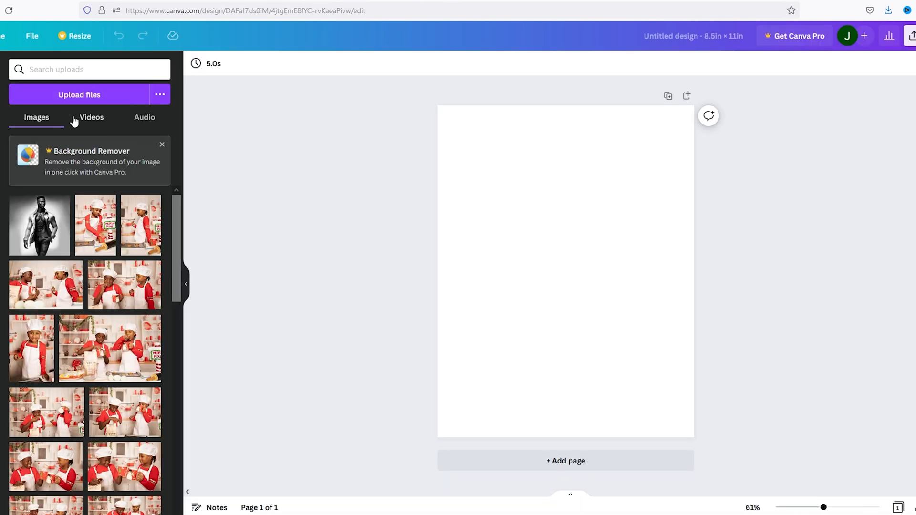
# Upload all nine images from the folder and copy the brushing-teeth caption text.
pyautogui.click(79, 95)
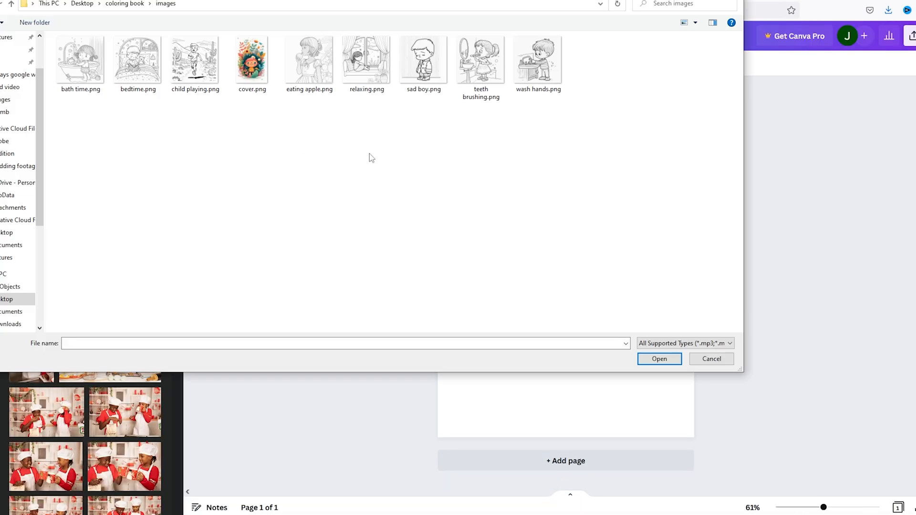
pyautogui.press('ctrl+a')
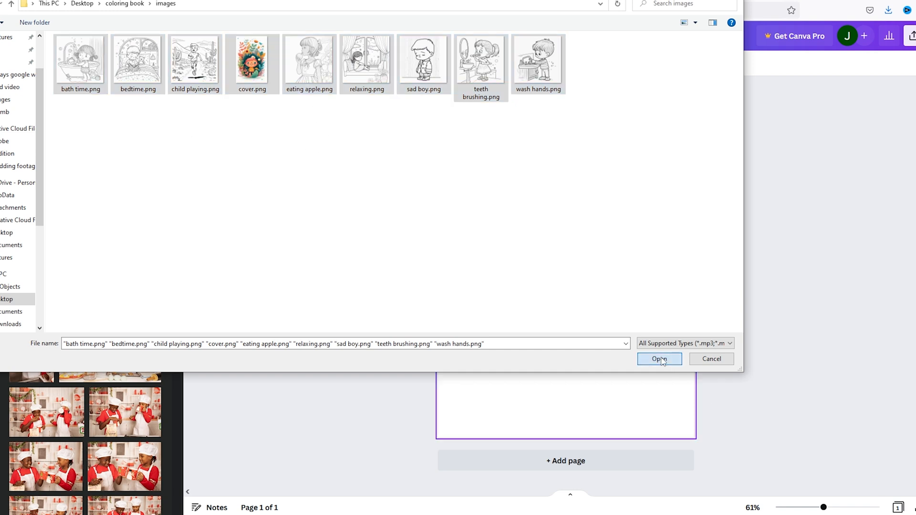
pyautogui.click(660, 359)
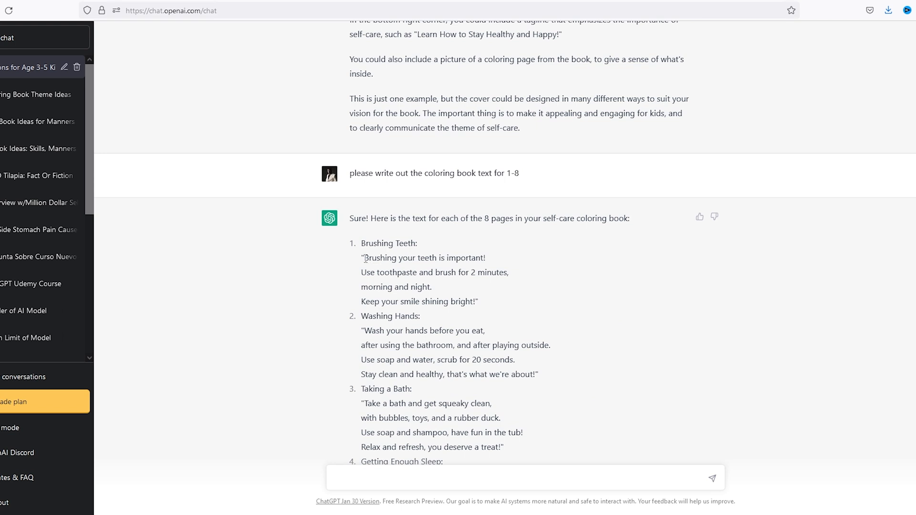
pyautogui.moveTo(364, 258); pyautogui.dragTo(476, 301)
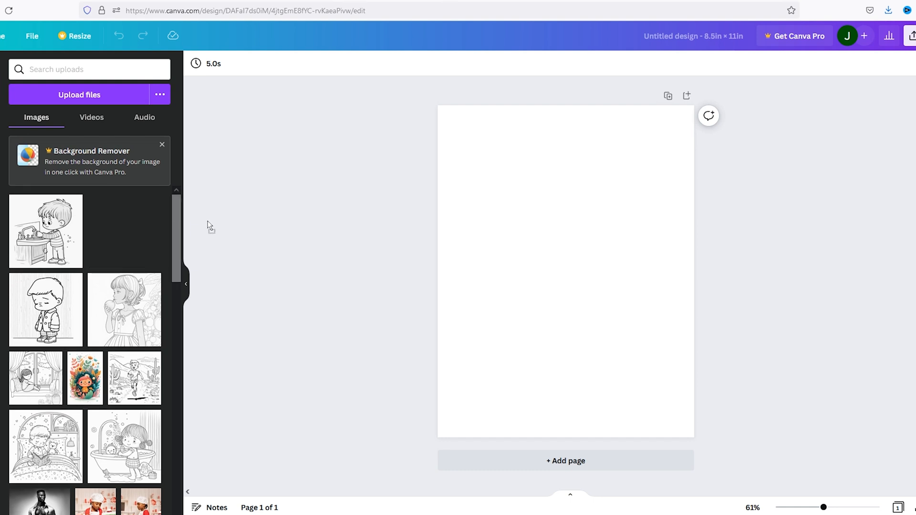
# Place the teeth-brushing image, crop its bottom, enlarge to about 7.2 in and centre it up top.
pyautogui.click(124, 231)
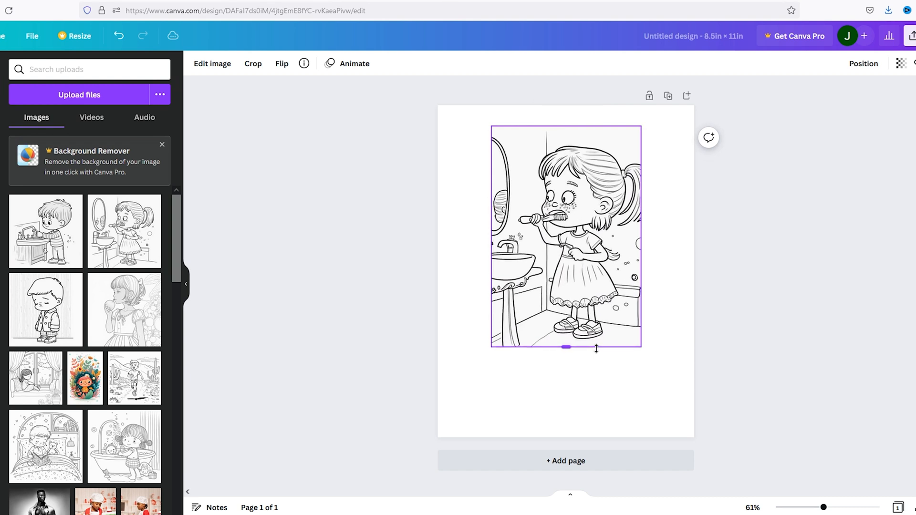
pyautogui.moveTo(565, 348); pyautogui.dragTo(565, 250)
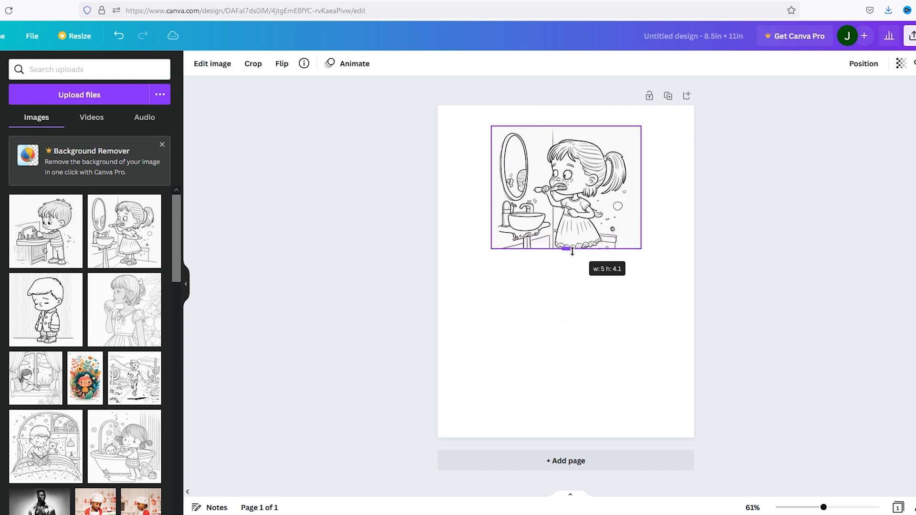
pyautogui.moveTo(566, 250); pyautogui.dragTo(566, 300)
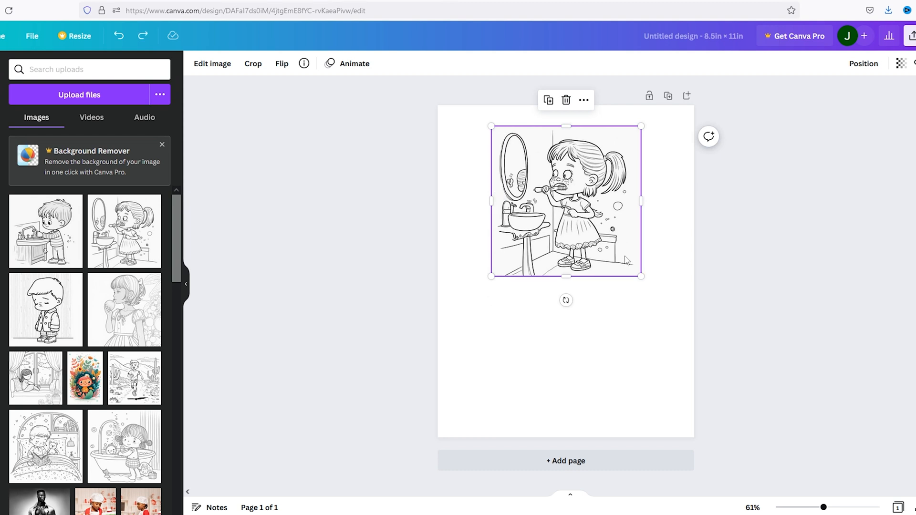
pyautogui.moveTo(641, 275); pyautogui.dragTo(707, 343)
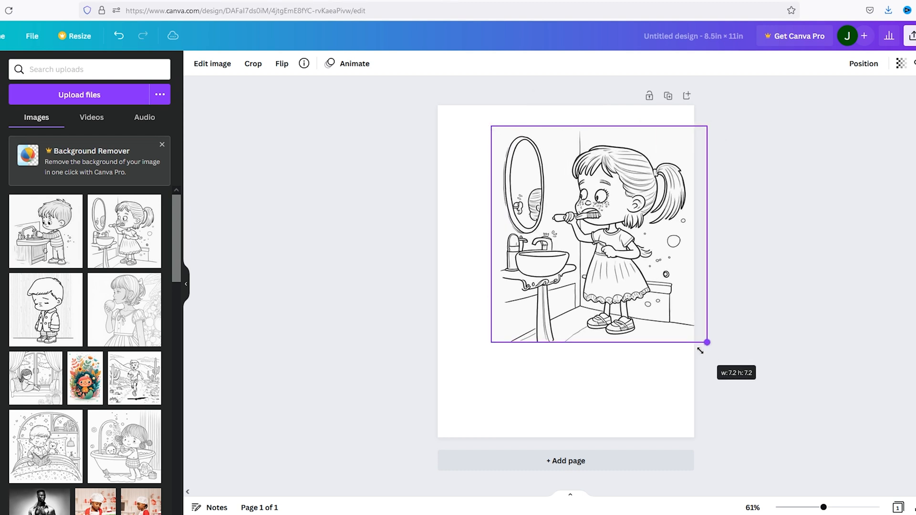
pyautogui.moveTo(707, 342); pyautogui.dragTo(673, 347)
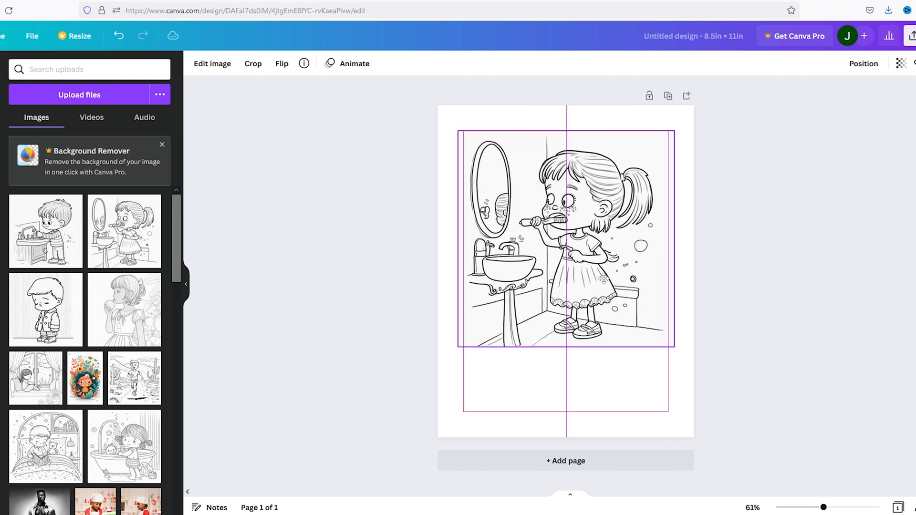
# Add a subheading caption 'Brushing your teeth is important!... 2 minutes' fitted beneath the illustration.
pyautogui.click(565, 239)
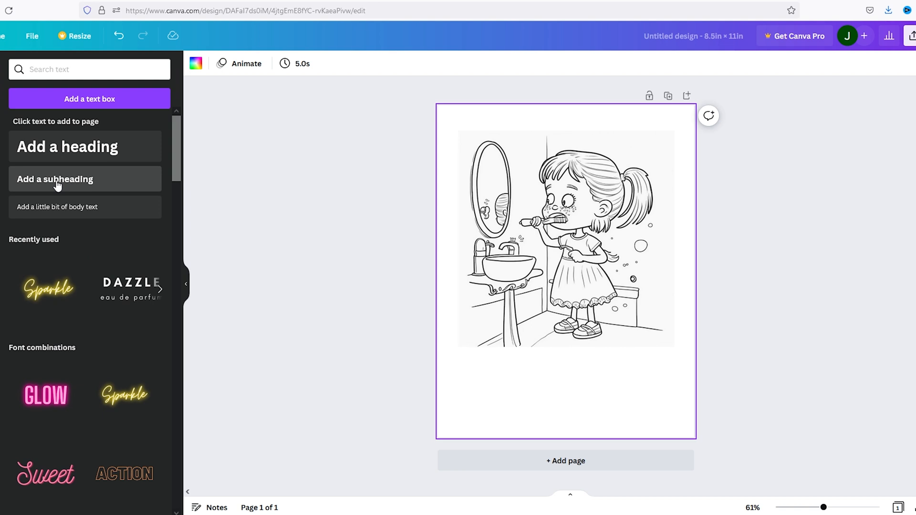
pyautogui.click(56, 179)
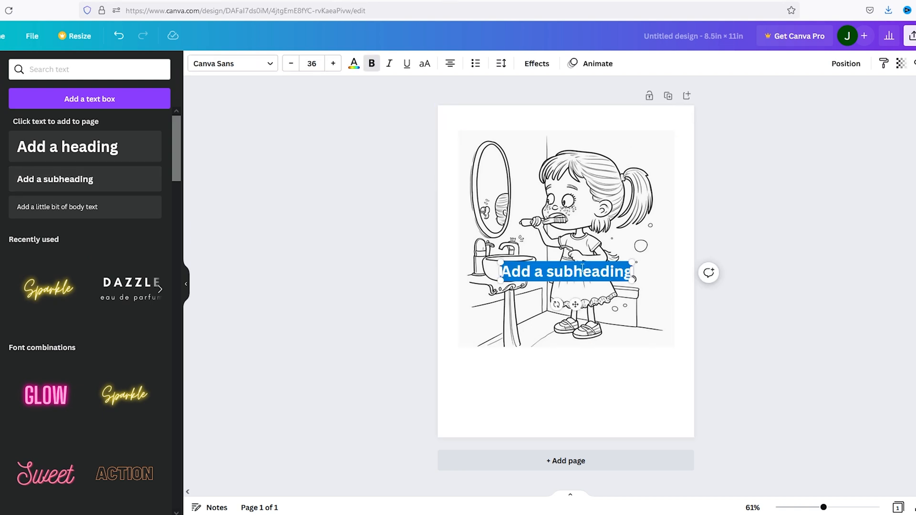
pyautogui.write('Brushing your teeth is important! Use toothpaste and brush for 2 minutes, morning and night. Keep your smile shining bright!')
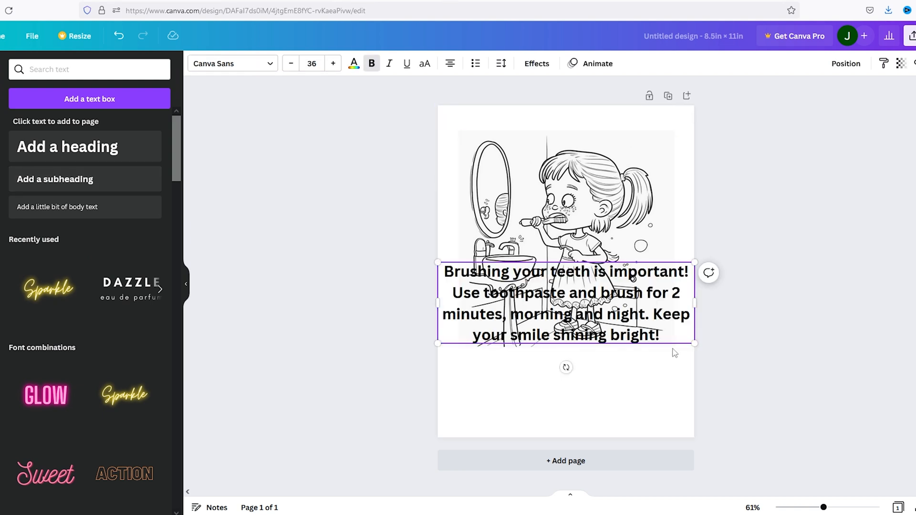
pyautogui.moveTo(695, 344); pyautogui.dragTo(620, 320)
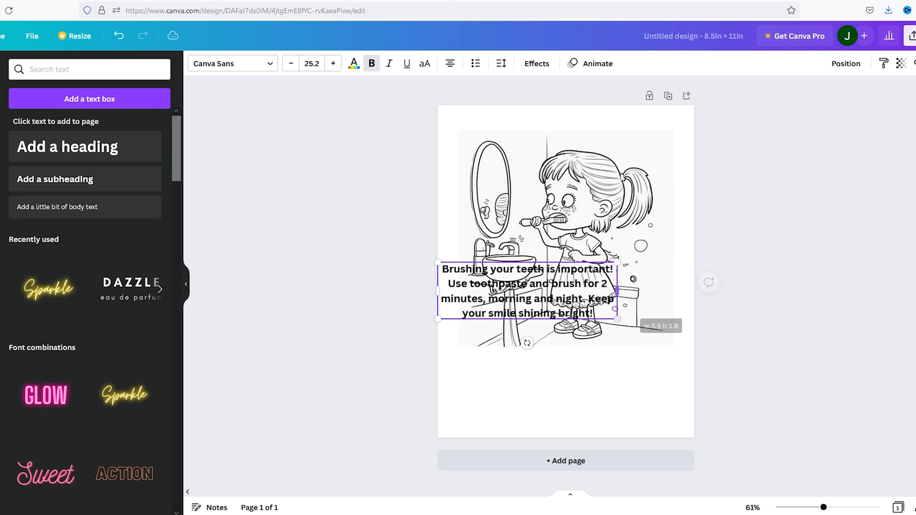
pyautogui.moveTo(574, 283); pyautogui.dragTo(592, 313)
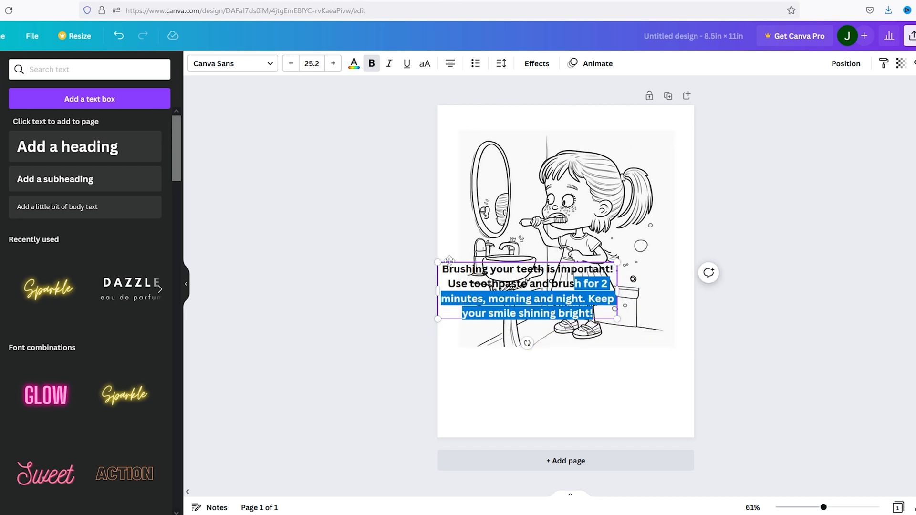
pyautogui.moveTo(526, 292); pyautogui.dragTo(566, 389)
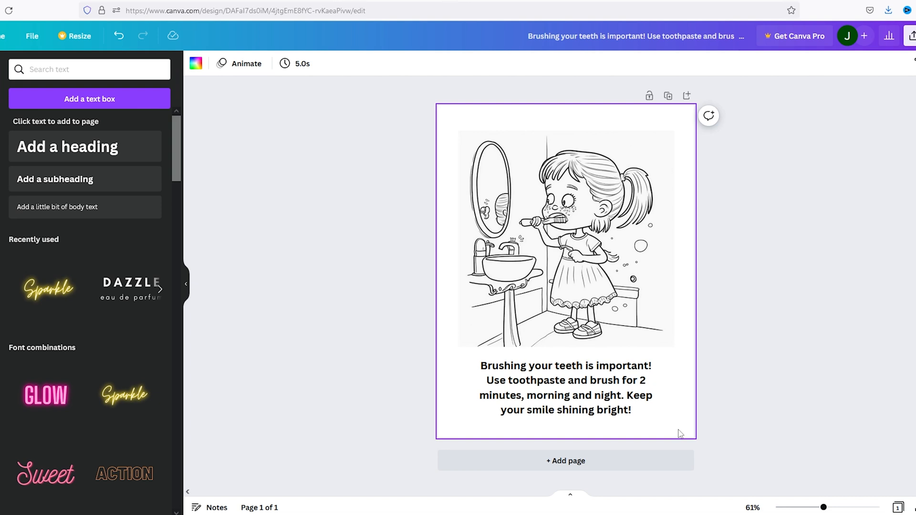
pyautogui.moveTo(700, 114)
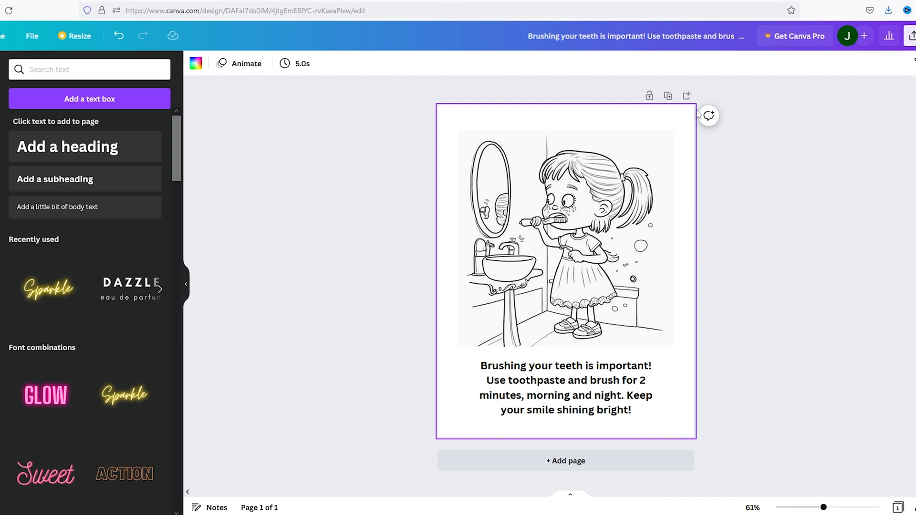
# Add the remaining pages with image and caption, shrinking the bath caption to fit under its picture.
pyautogui.click(565, 460)
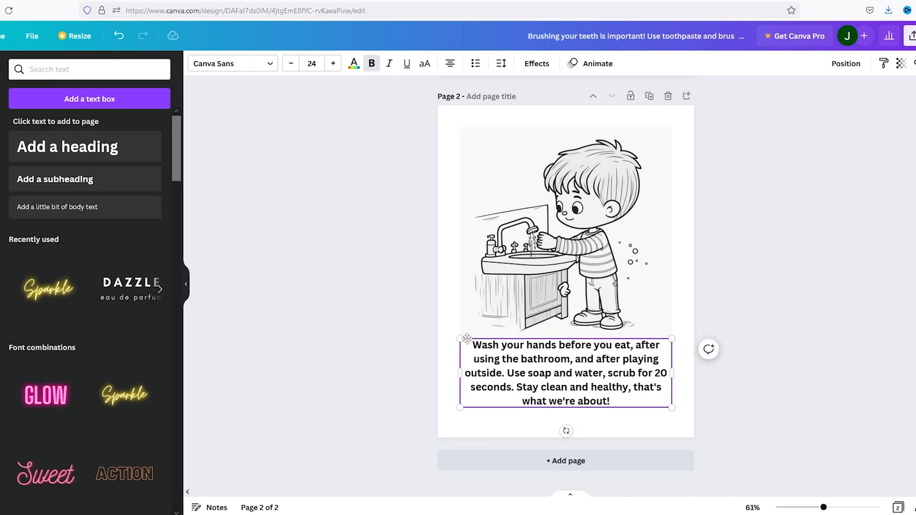
pyautogui.click(565, 460)
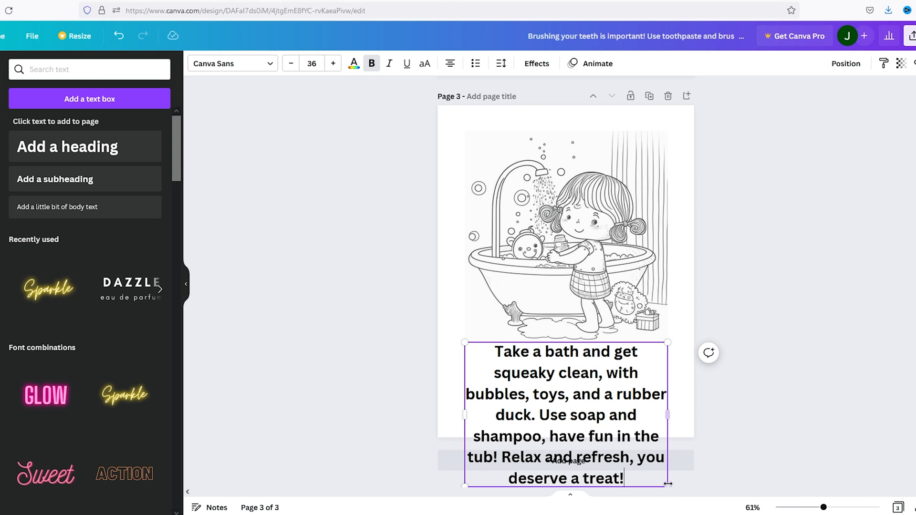
pyautogui.moveTo(668, 415); pyautogui.dragTo(696, 404)
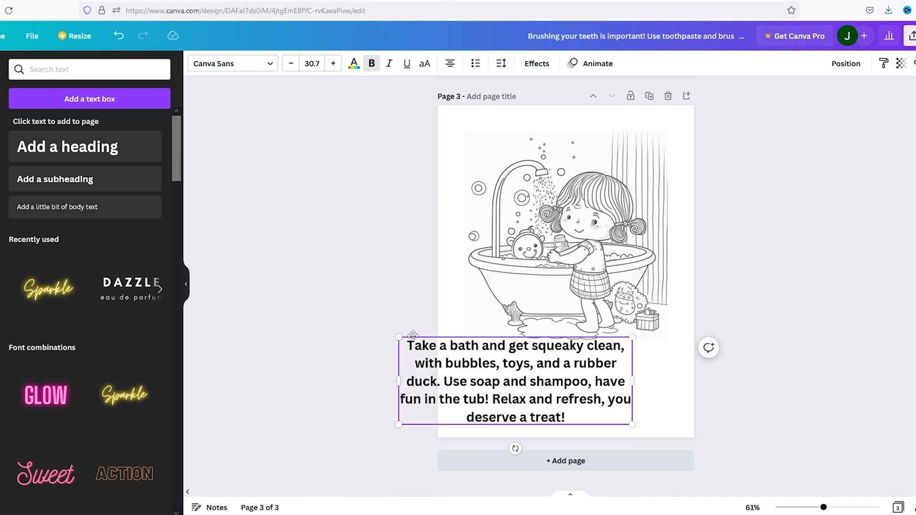
pyautogui.click(910, 35)
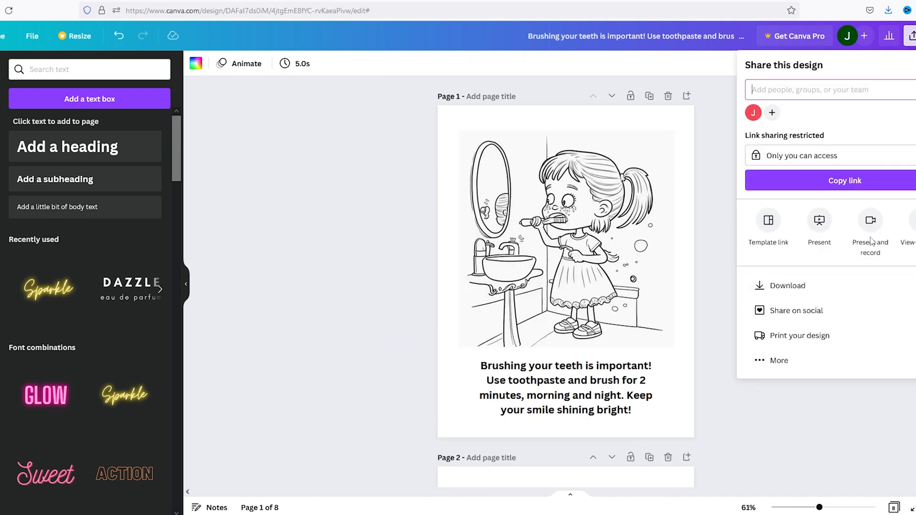
# Download all 8 pages as a flattened PDF Print with the RGB colour profile.
pyautogui.click(787, 286)
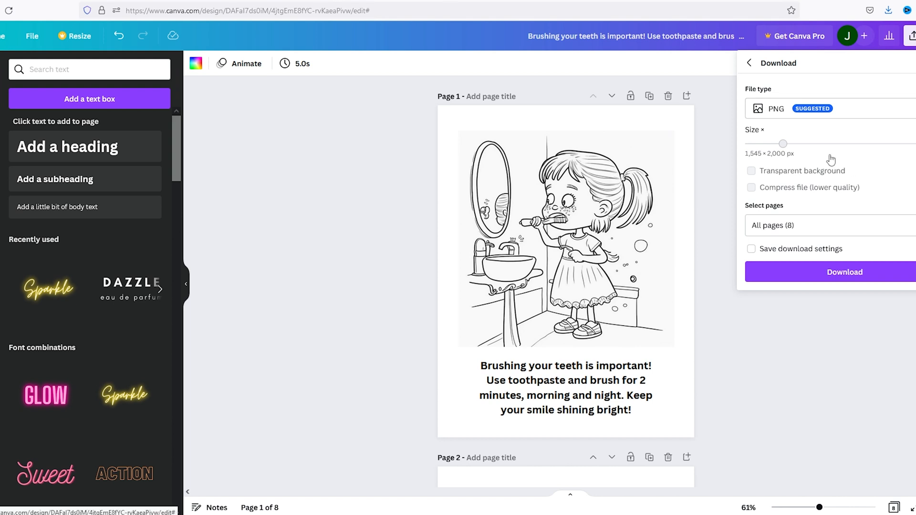
pyautogui.click(818, 225)
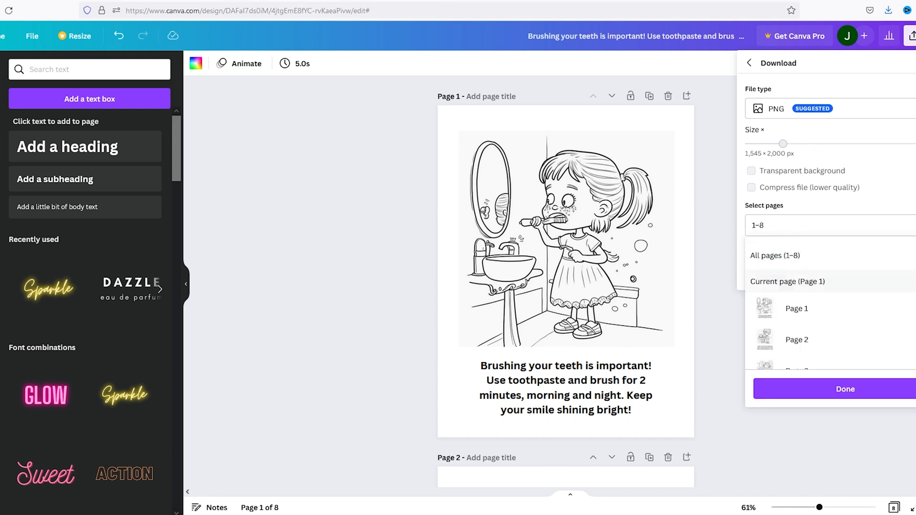
pyautogui.click(818, 108)
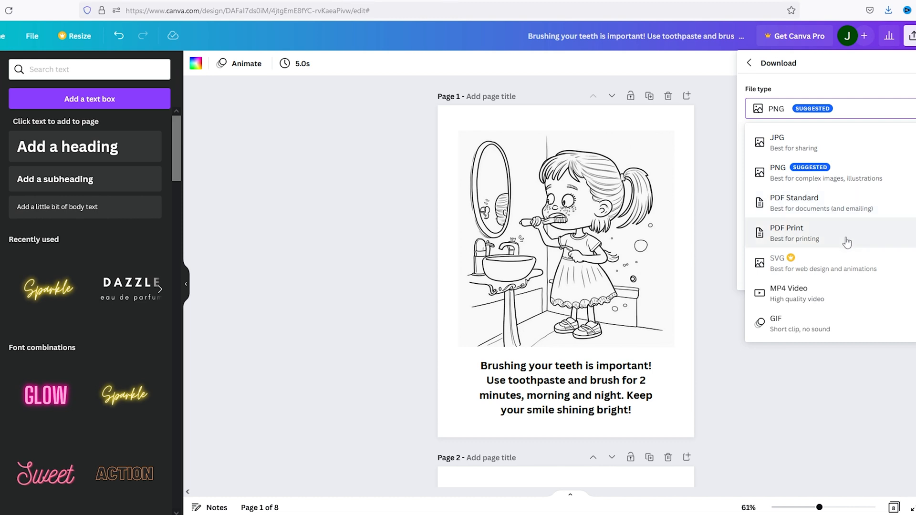
pyautogui.click(787, 232)
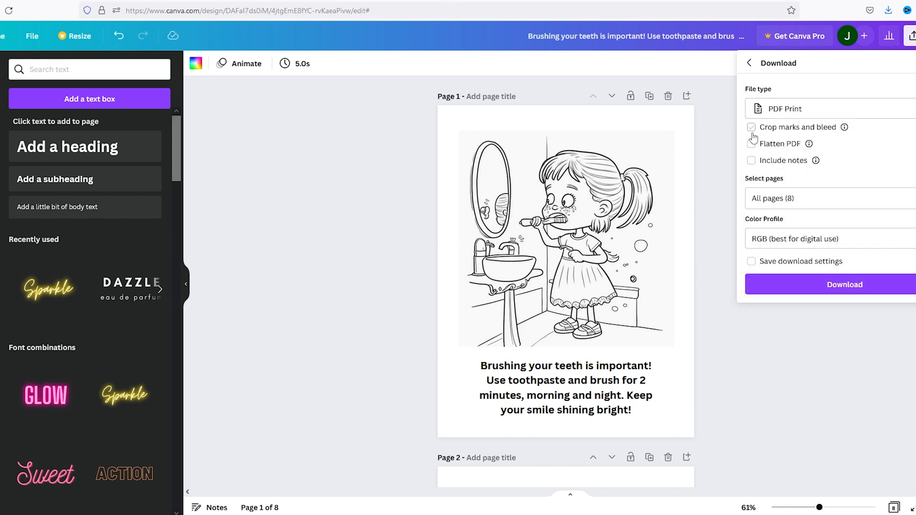
pyautogui.click(752, 127)
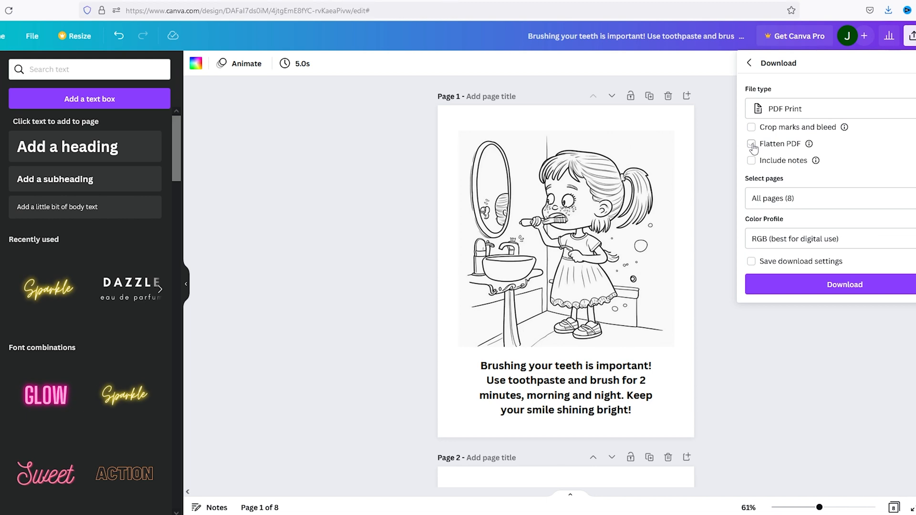
pyautogui.click(751, 144)
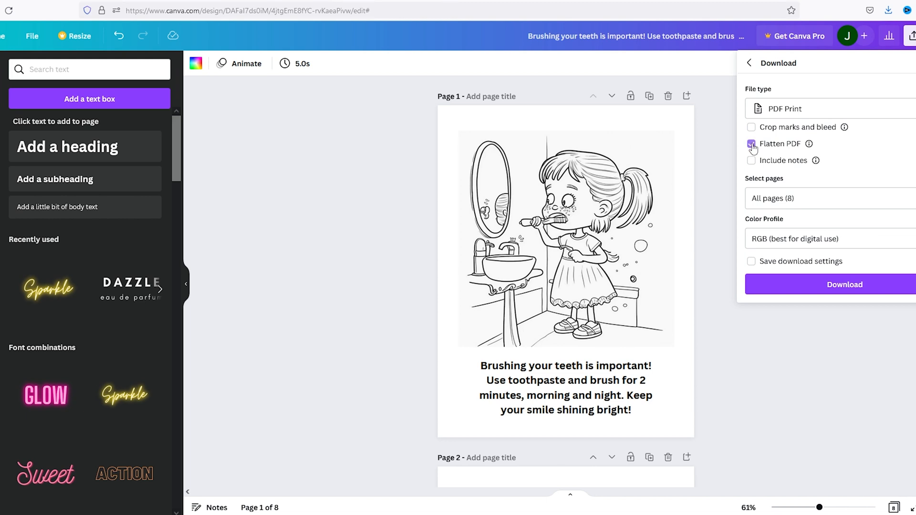
pyautogui.click(818, 239)
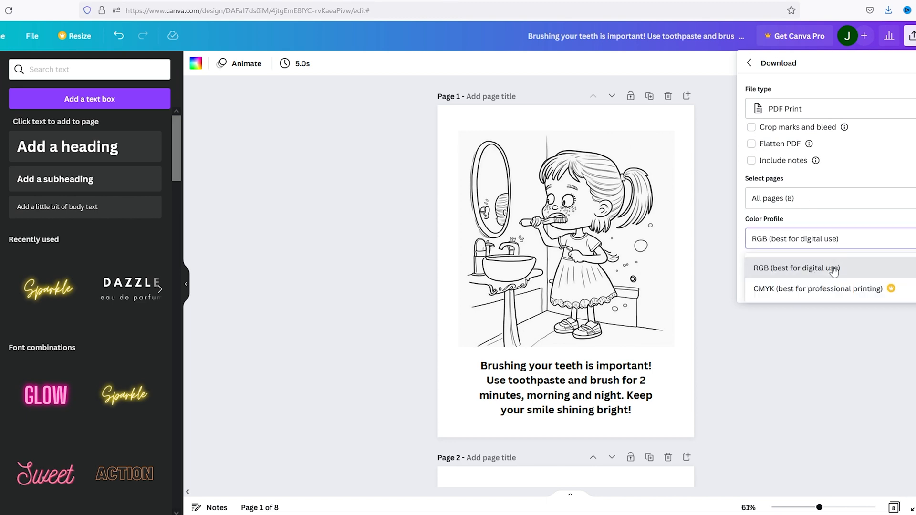
pyautogui.click(817, 288)
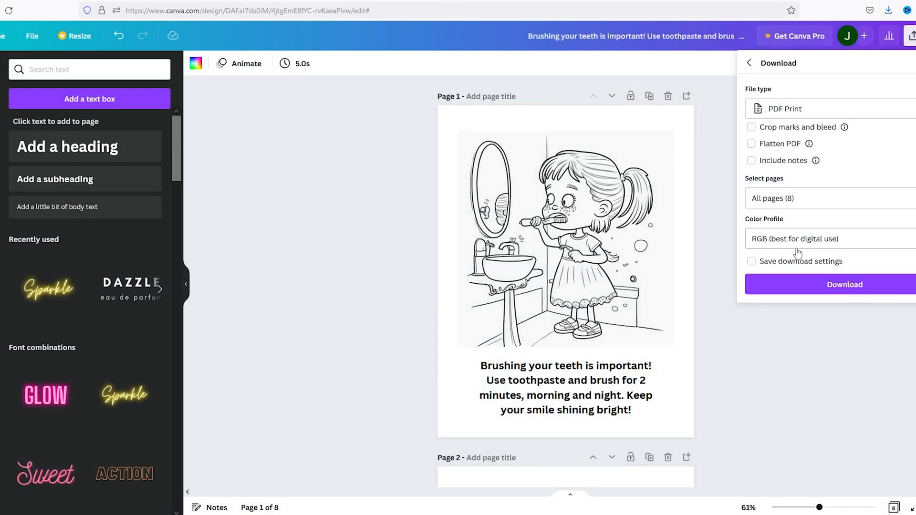
pyautogui.click(843, 284)
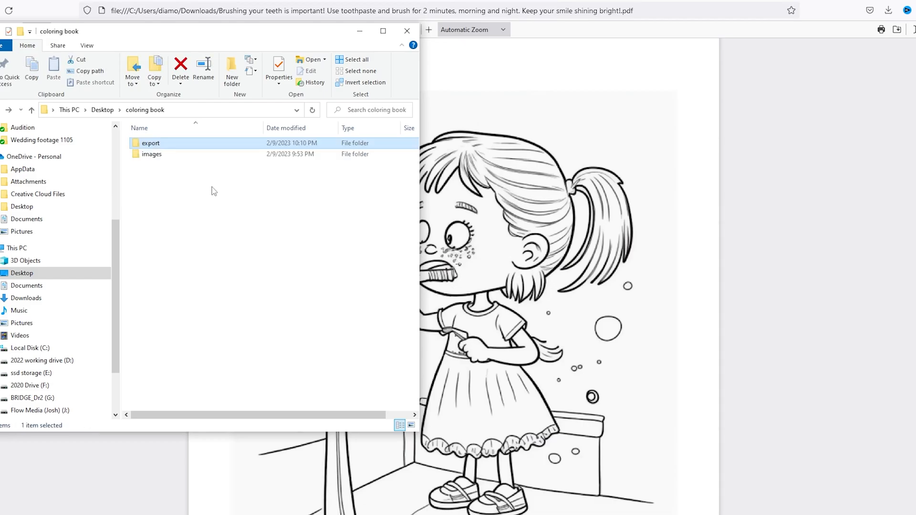
# Dismiss the folder window and scroll through the exported colouring pages in the PDF.
pyautogui.click(407, 31)
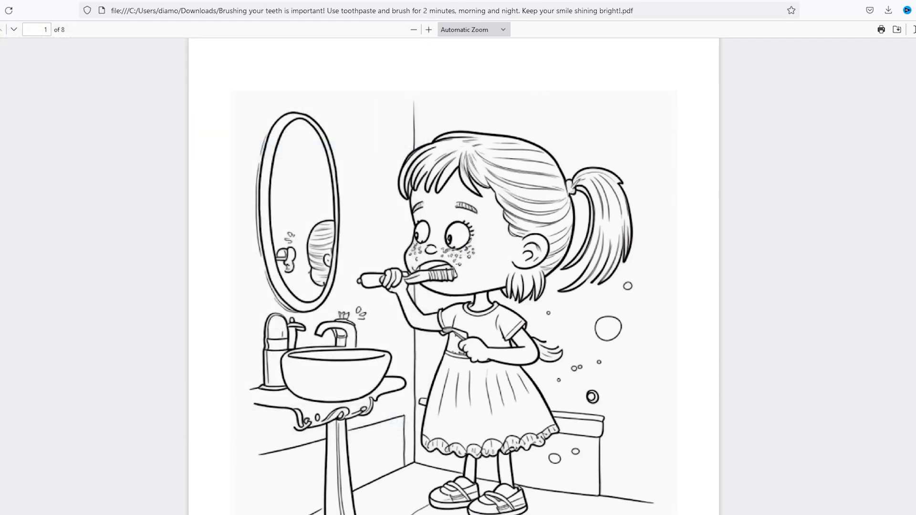
pyautogui.scroll(-3)
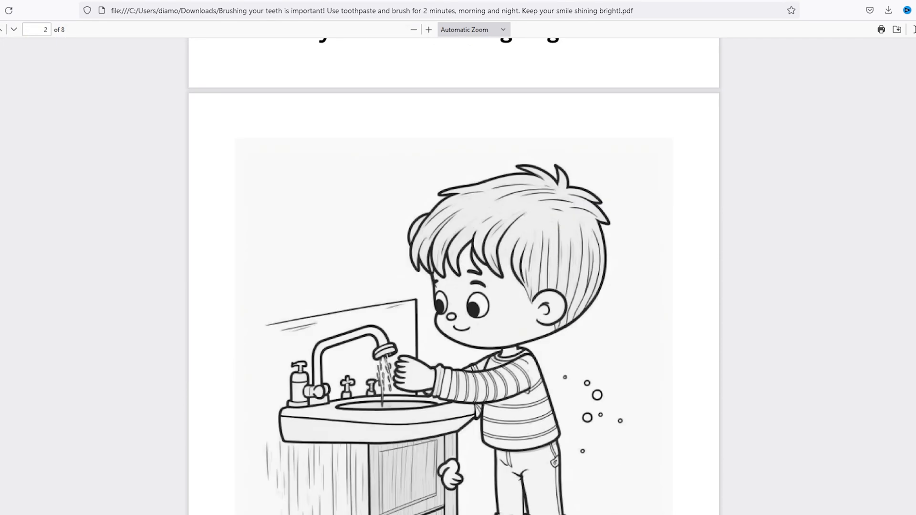
pyautogui.scroll(-3)
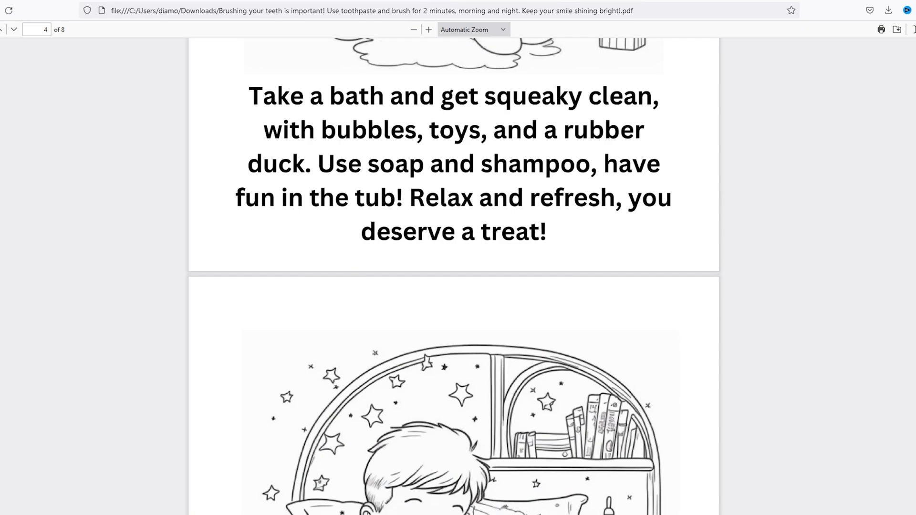
pyautogui.scroll(-3)
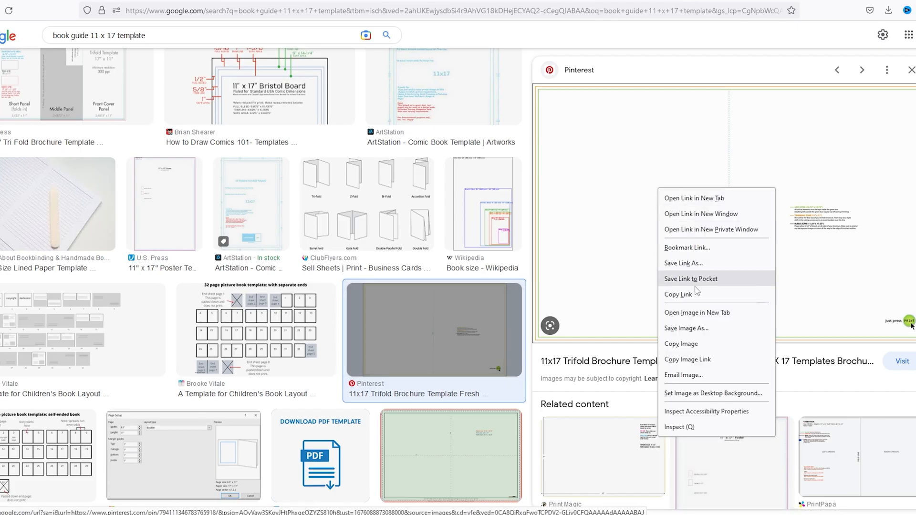
# Save the 11 x 17 book template image into the coloring book\export folder.
pyautogui.click(686, 327)
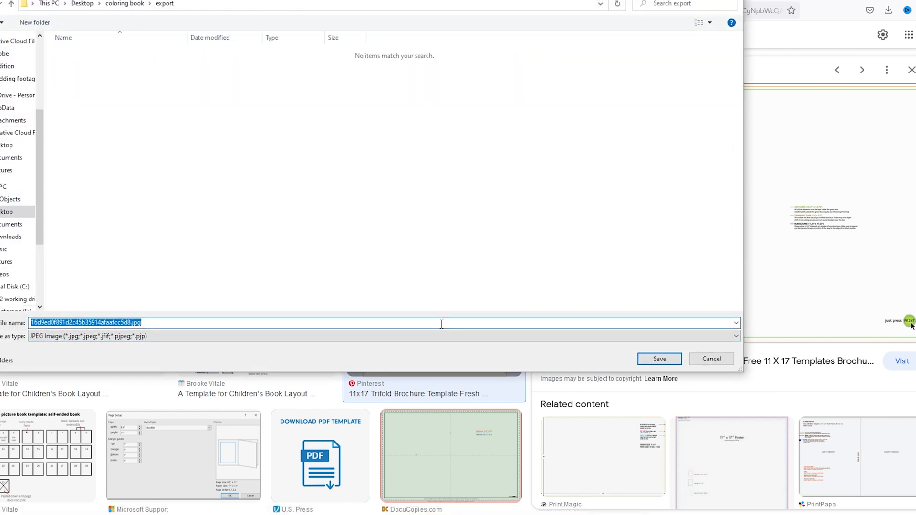
pyautogui.click(710, 359)
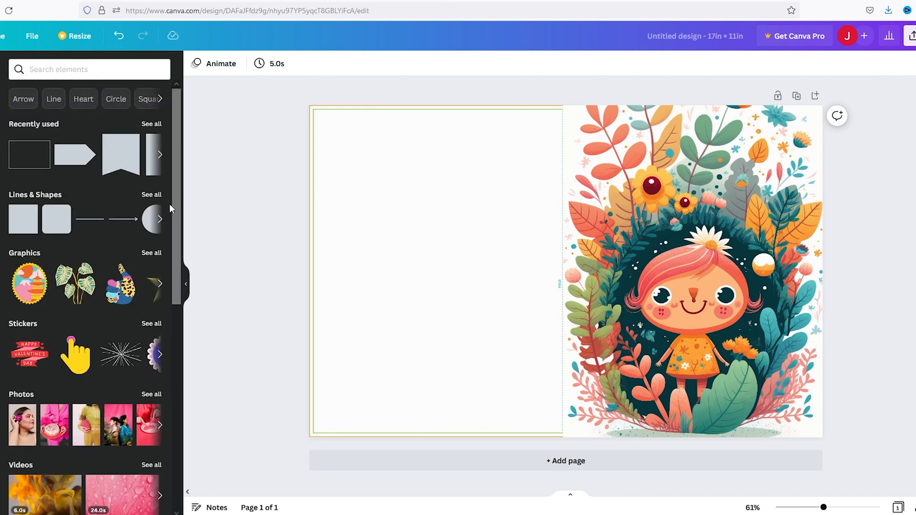
pyautogui.moveTo(23, 220)
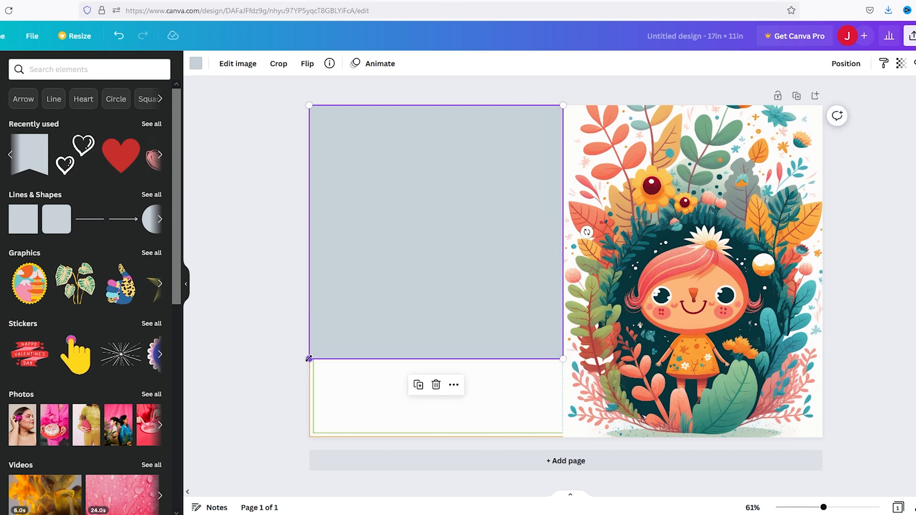
# Fill the left half pale yellow, set the title atop the cover art, add a subtitle and narrow the orange banner.
pyautogui.moveTo(309, 359); pyautogui.dragTo(230, 437)
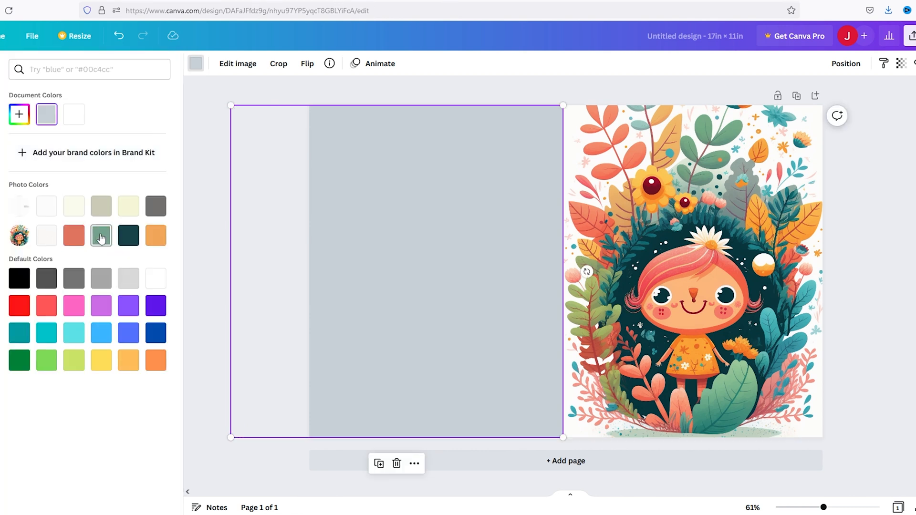
pyautogui.click(100, 236)
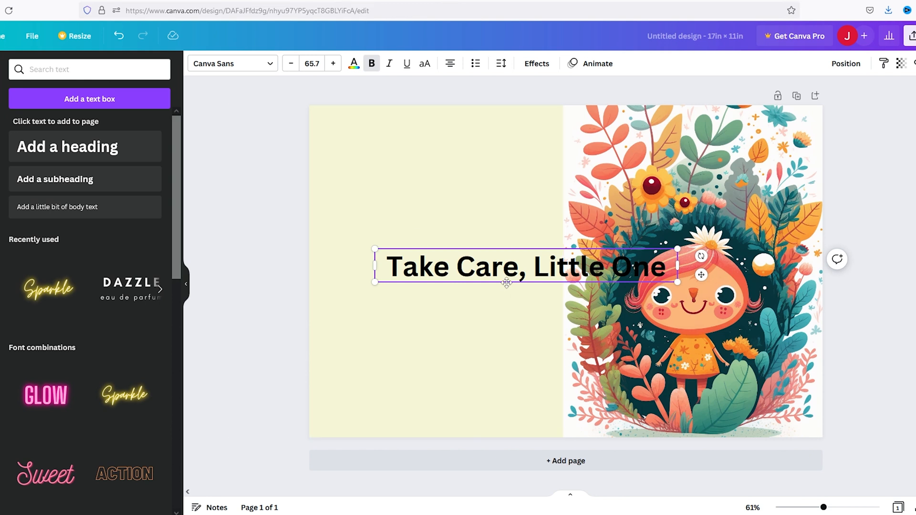
pyautogui.moveTo(525, 267); pyautogui.dragTo(707, 148)
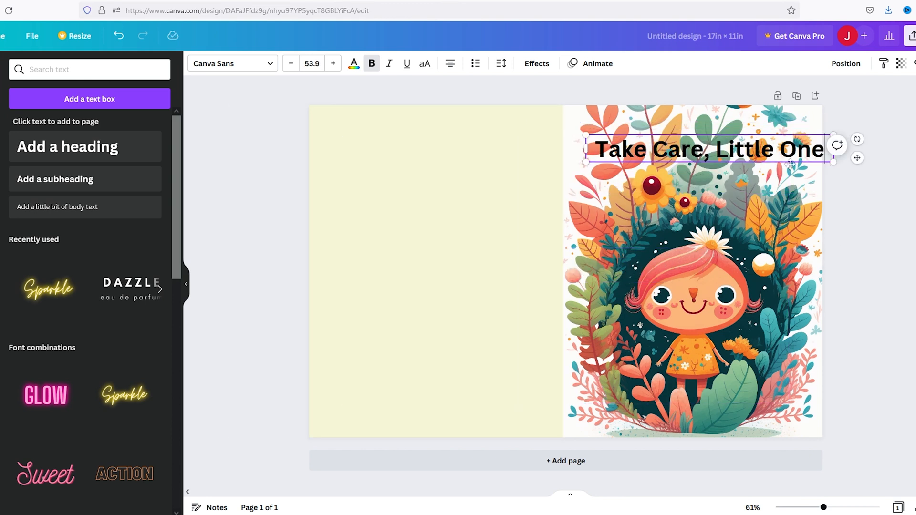
pyautogui.click(40, 203)
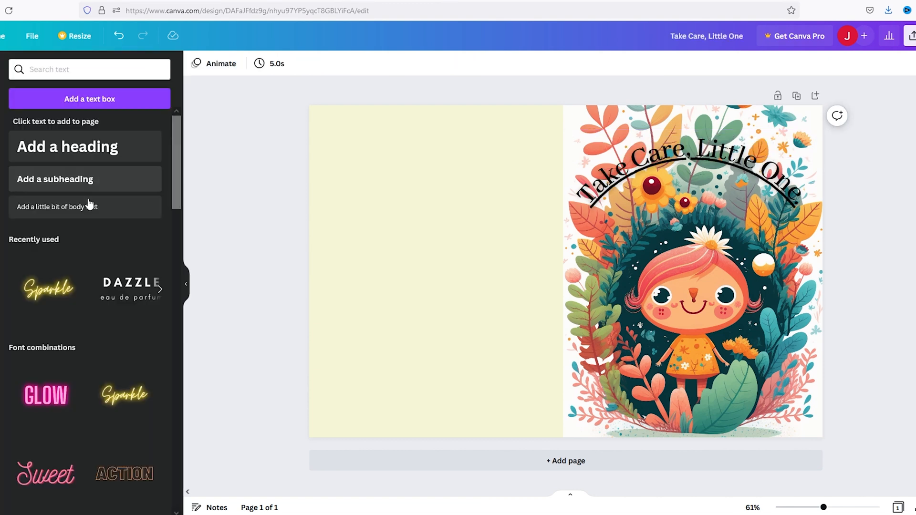
pyautogui.click(701, 405)
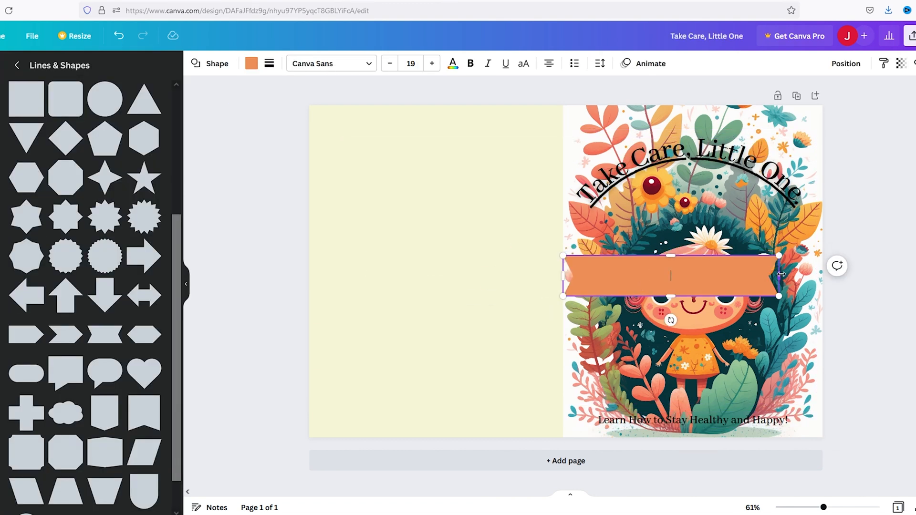
pyautogui.moveTo(779, 275); pyautogui.dragTo(765, 275)
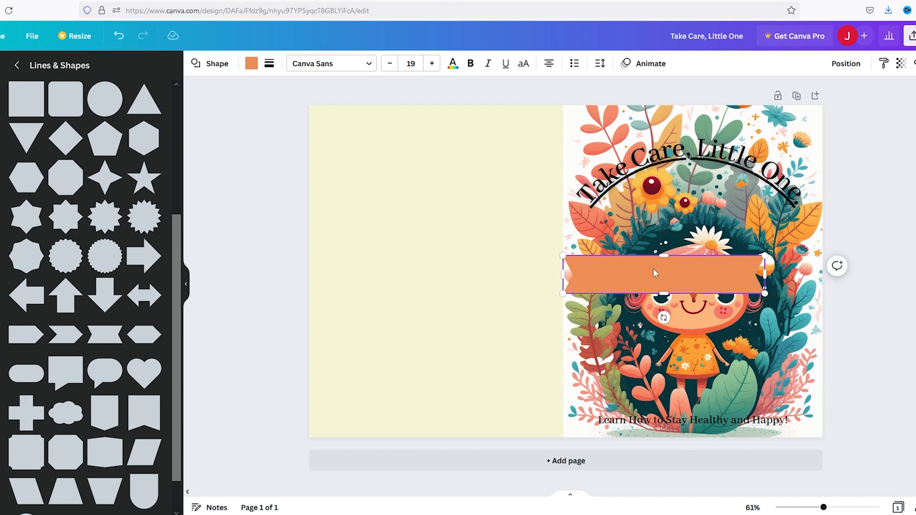